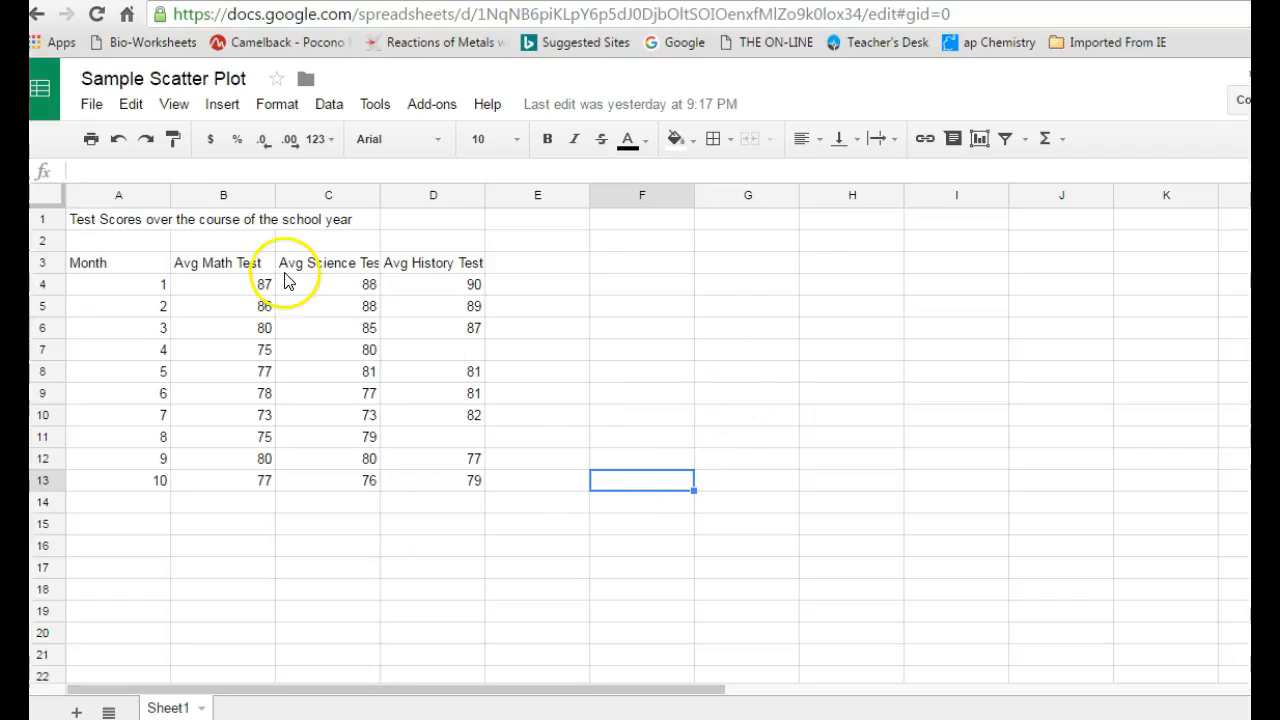
Step: Highlight the Month and subject score columns to review the data, then clear the selection
drag(118, 262, 432, 480)
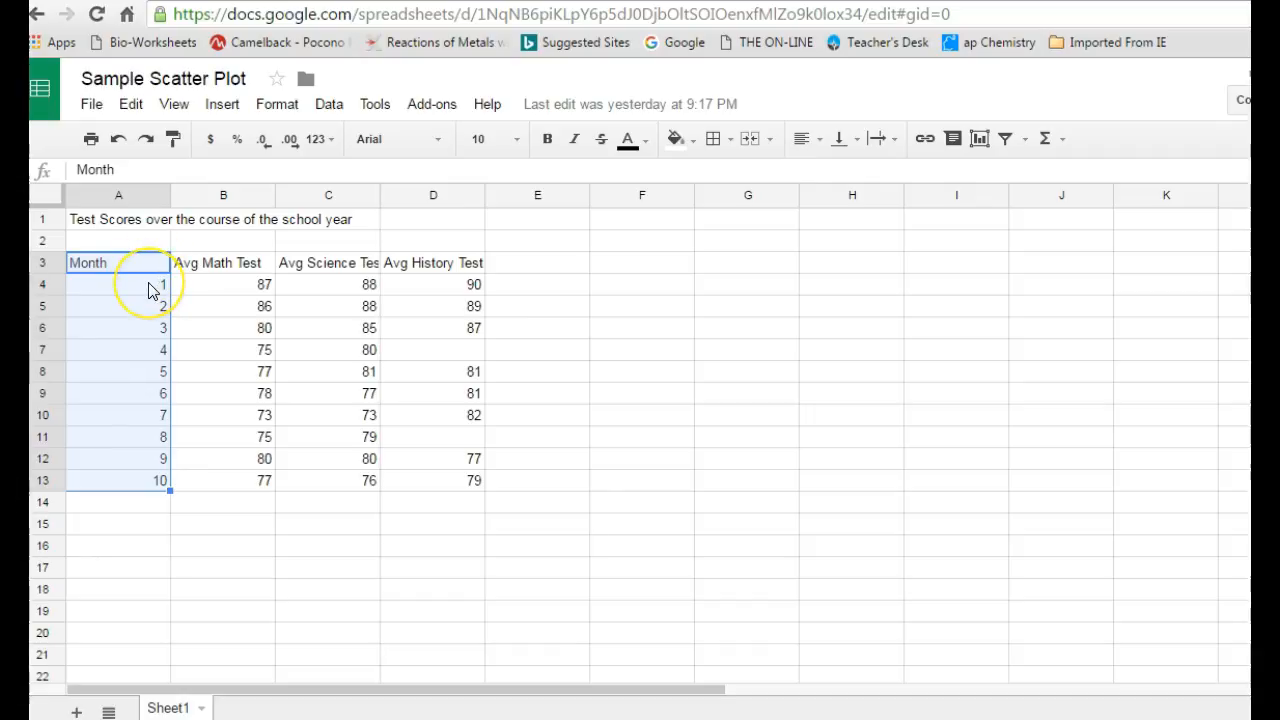
mouse_move(156, 316)
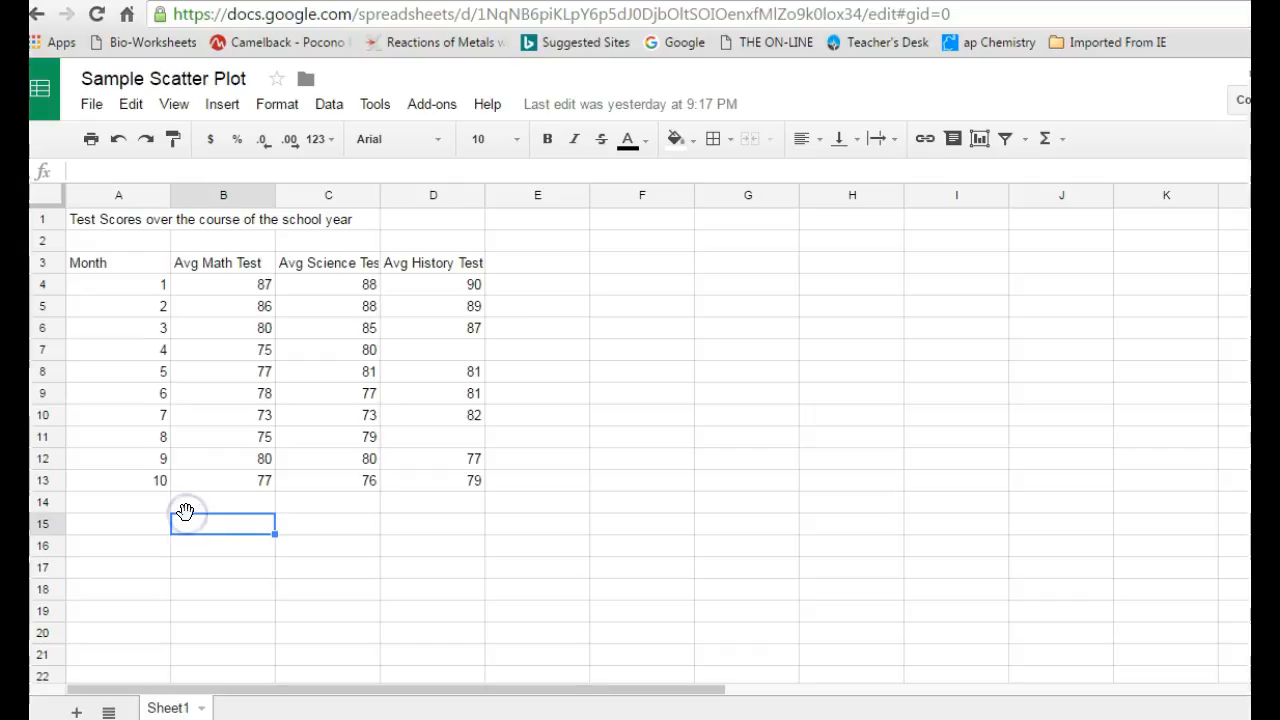
mouse_move(136, 284)
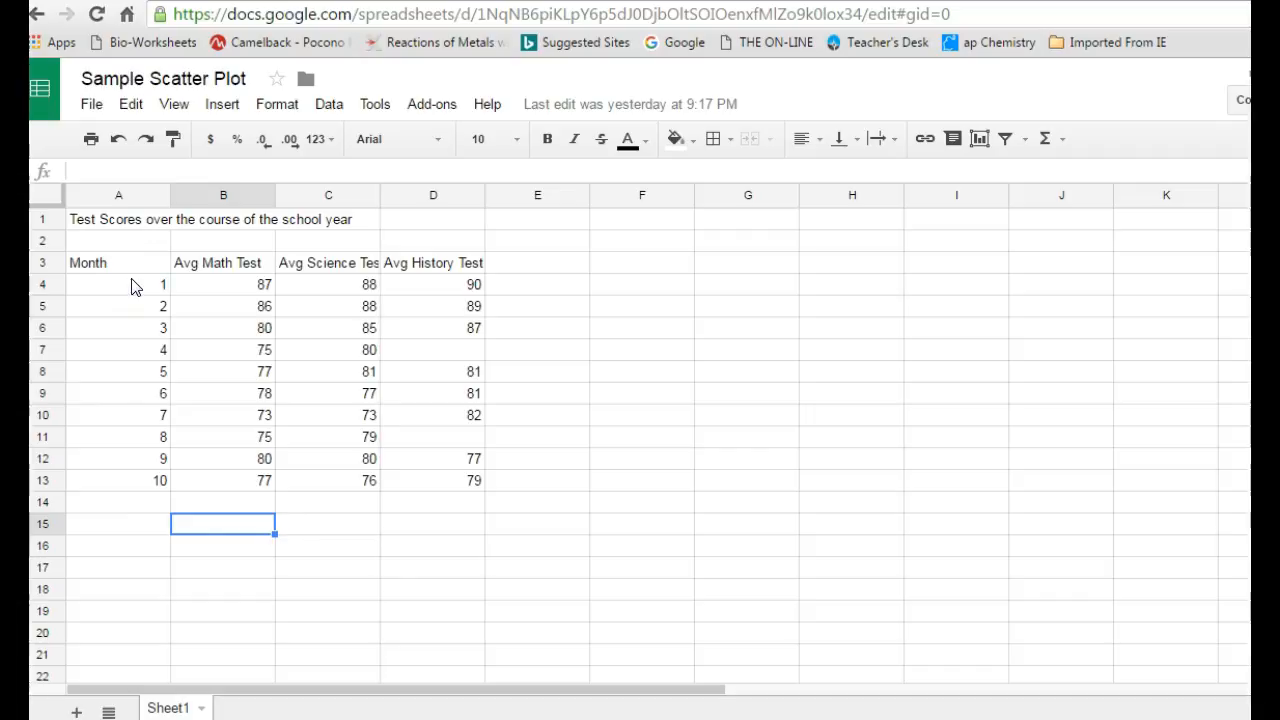
click(224, 264)
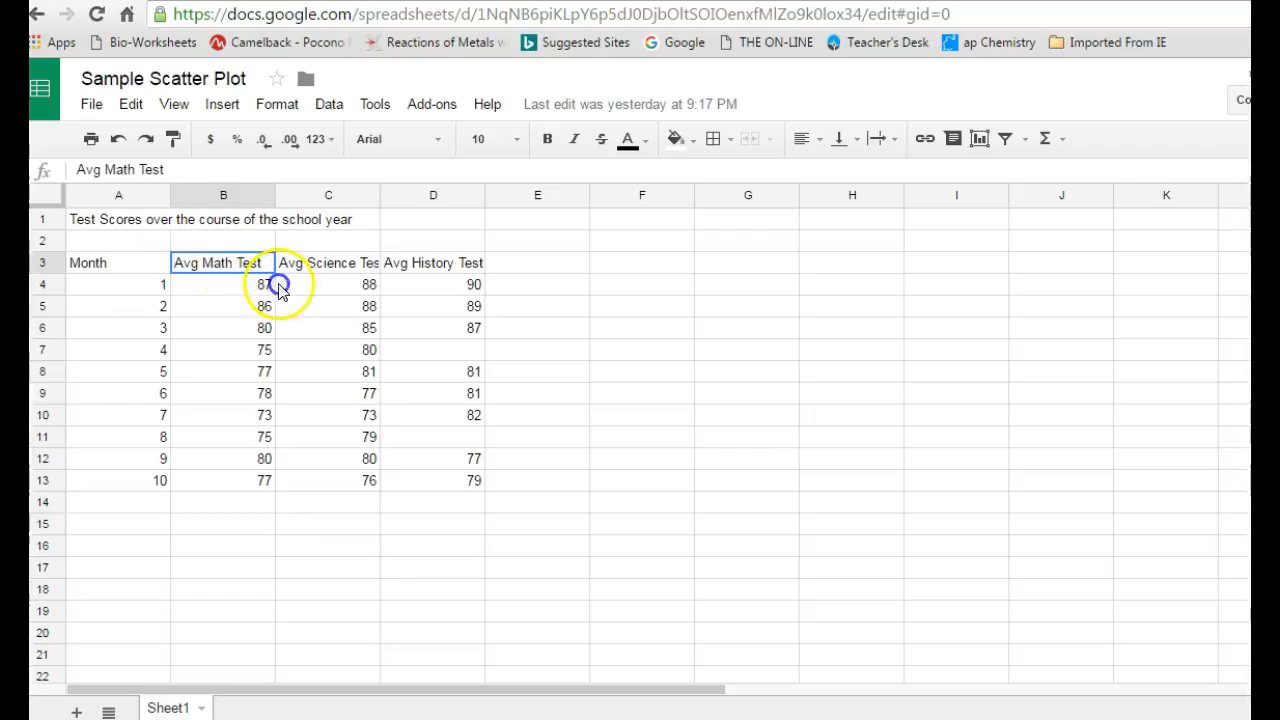
drag(278, 284, 264, 480)
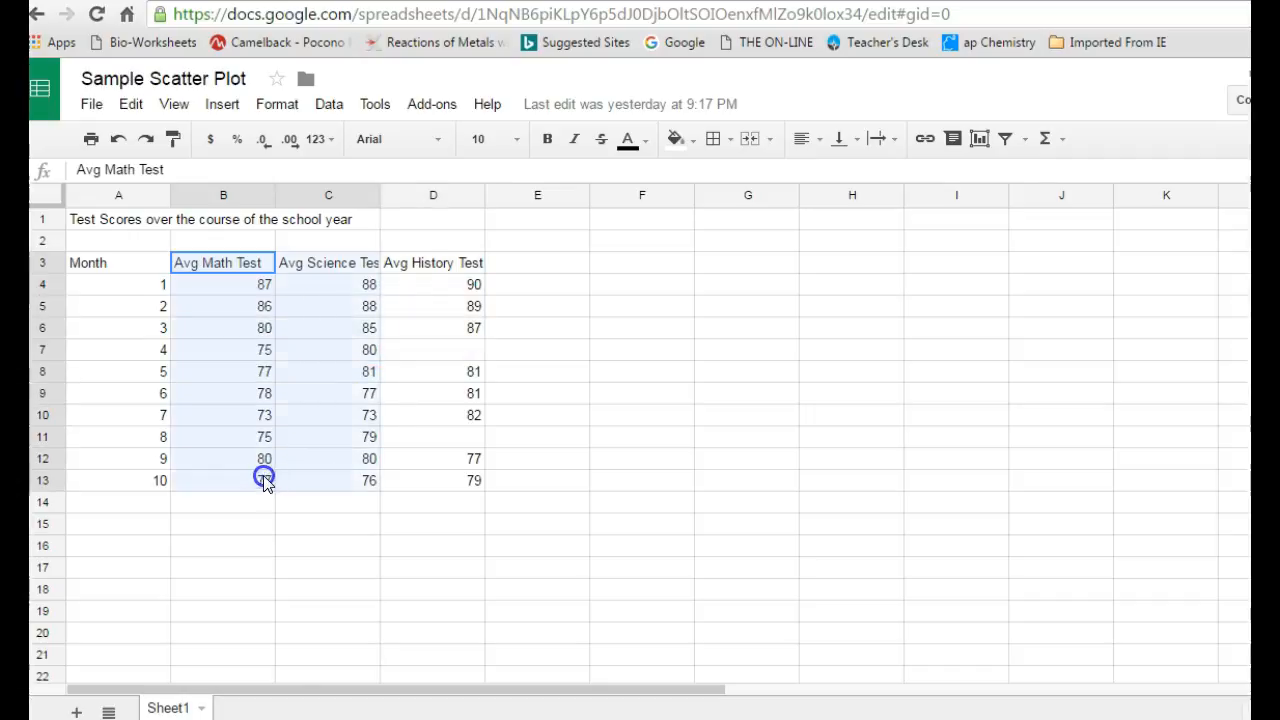
click(328, 262)
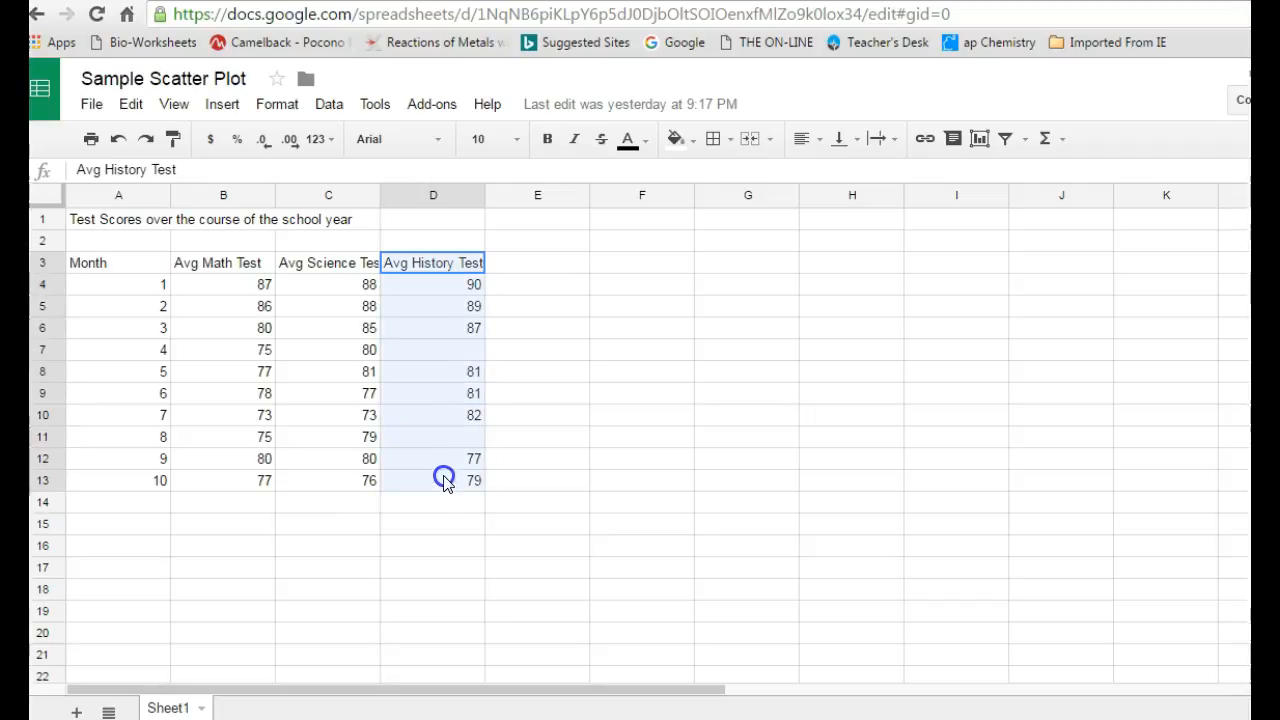
click(536, 480)
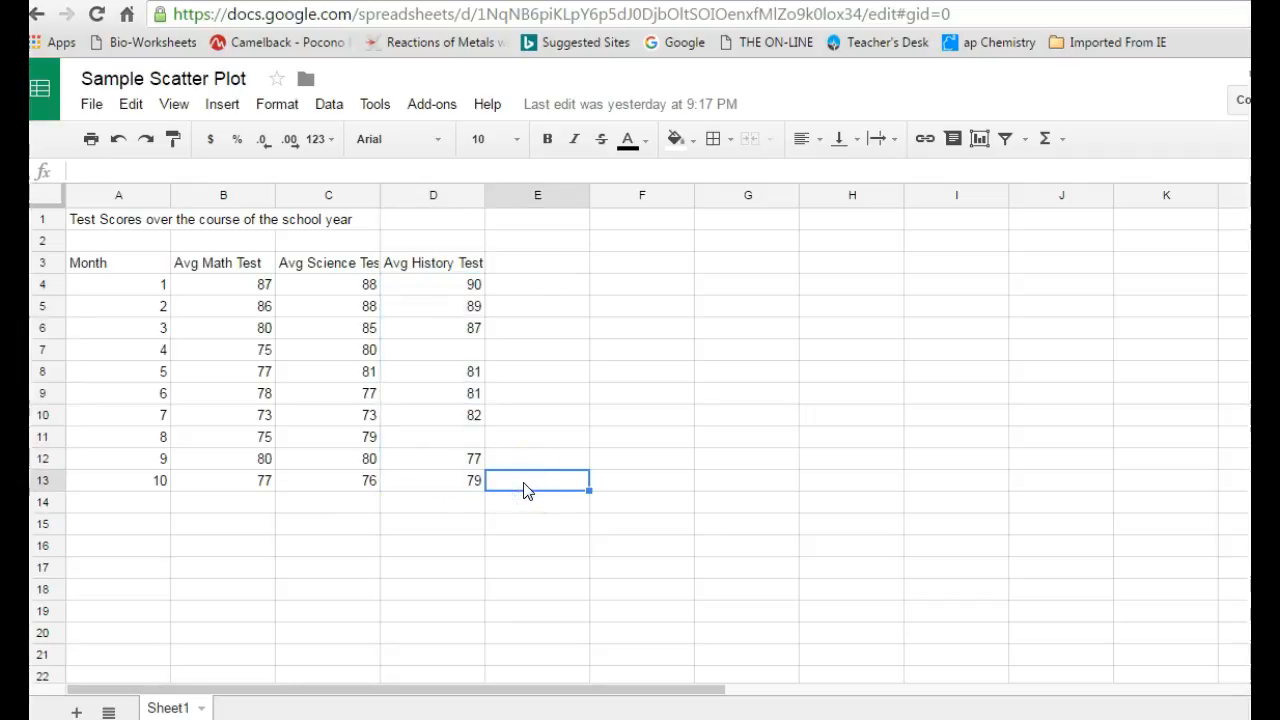
mouse_move(344, 270)
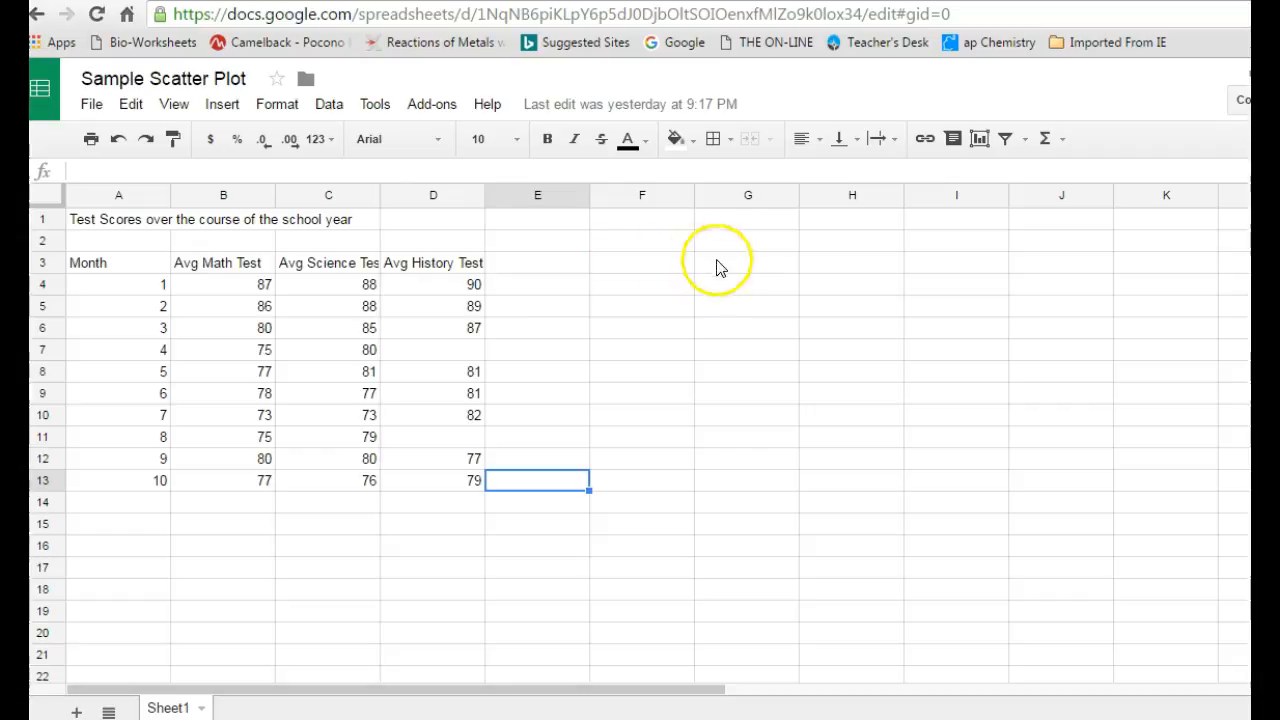
mouse_move(112, 256)
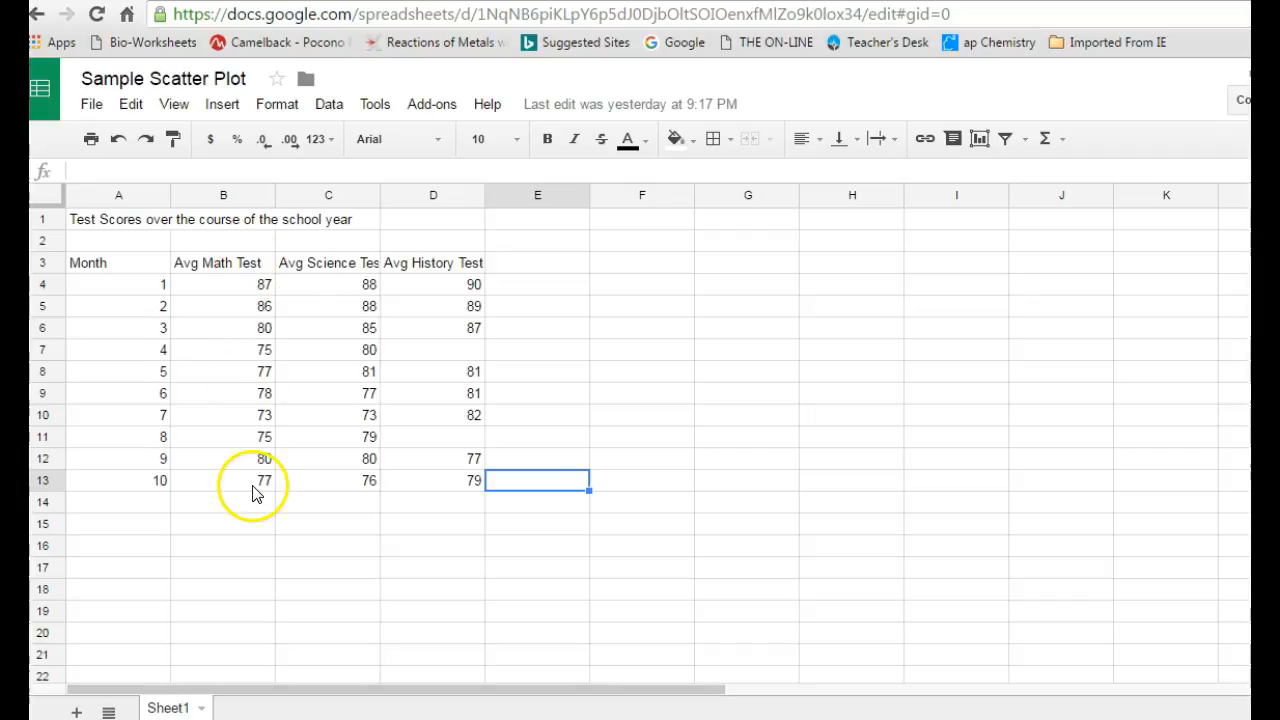
mouse_move(358, 262)
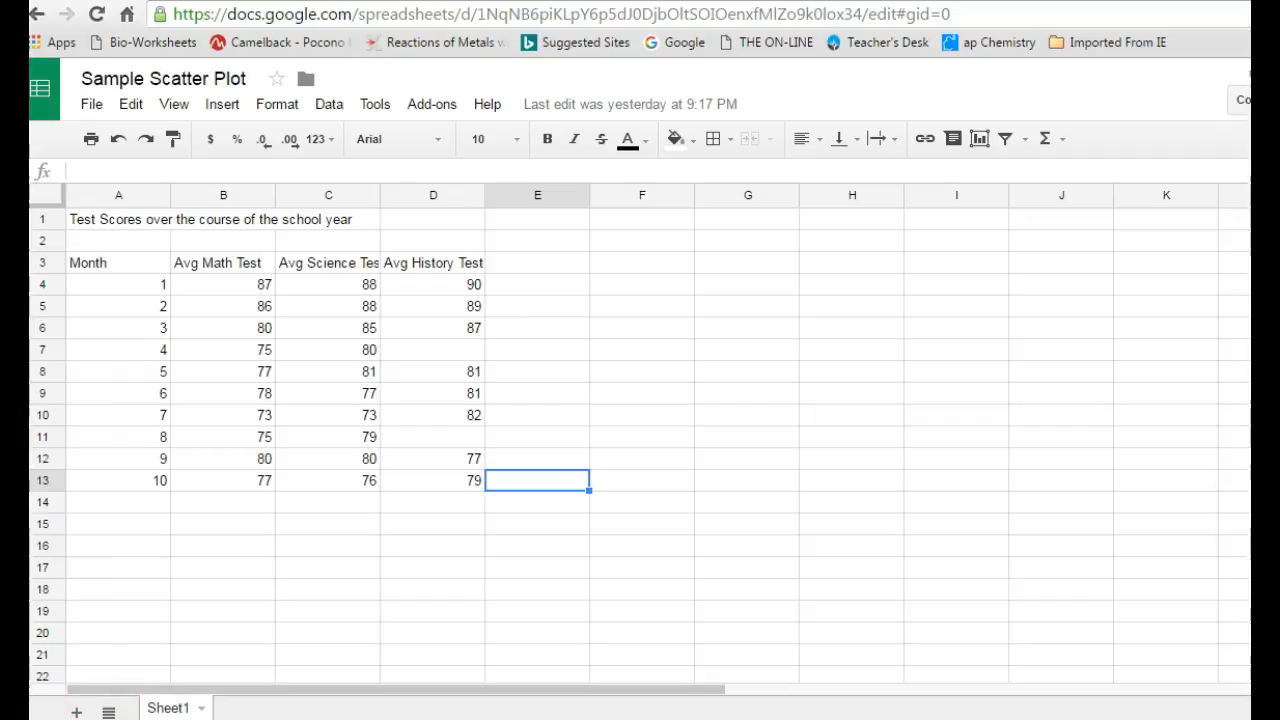
mouse_move(136, 264)
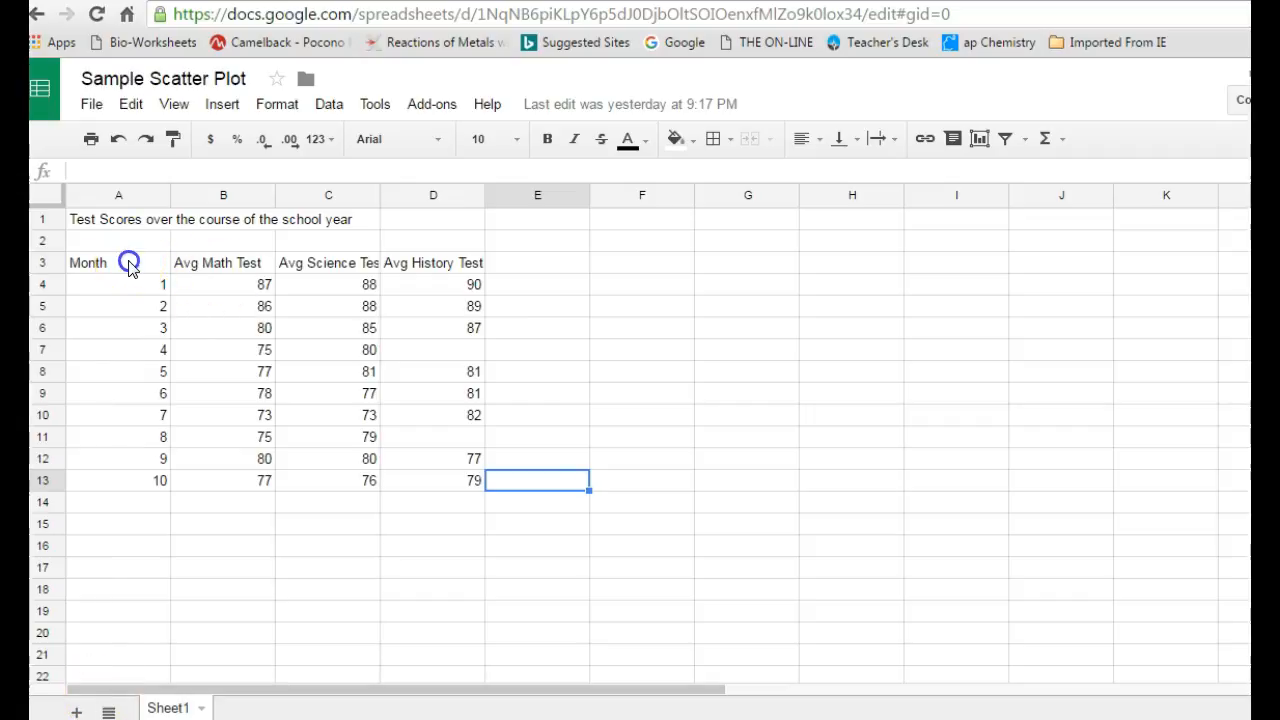
Step: Create a chart from the full score table A3:D13 and change its type to Scatter
drag(128, 262, 470, 480)
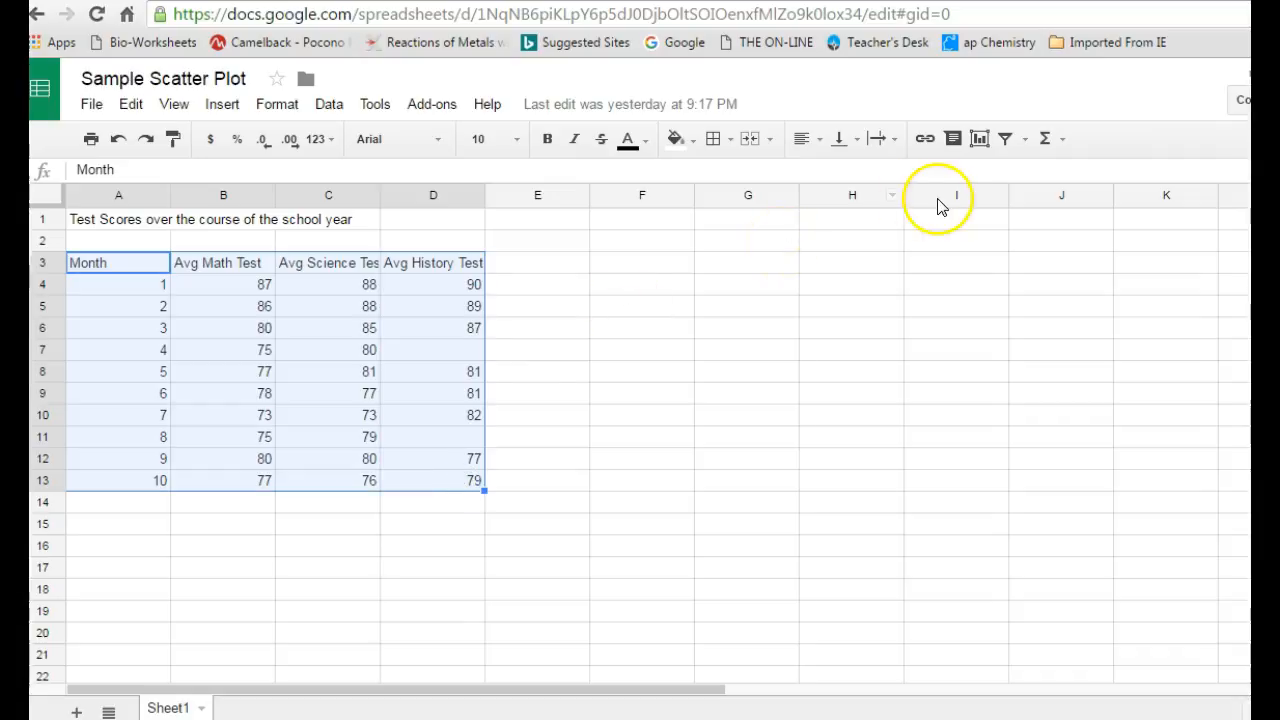
mouse_move(978, 138)
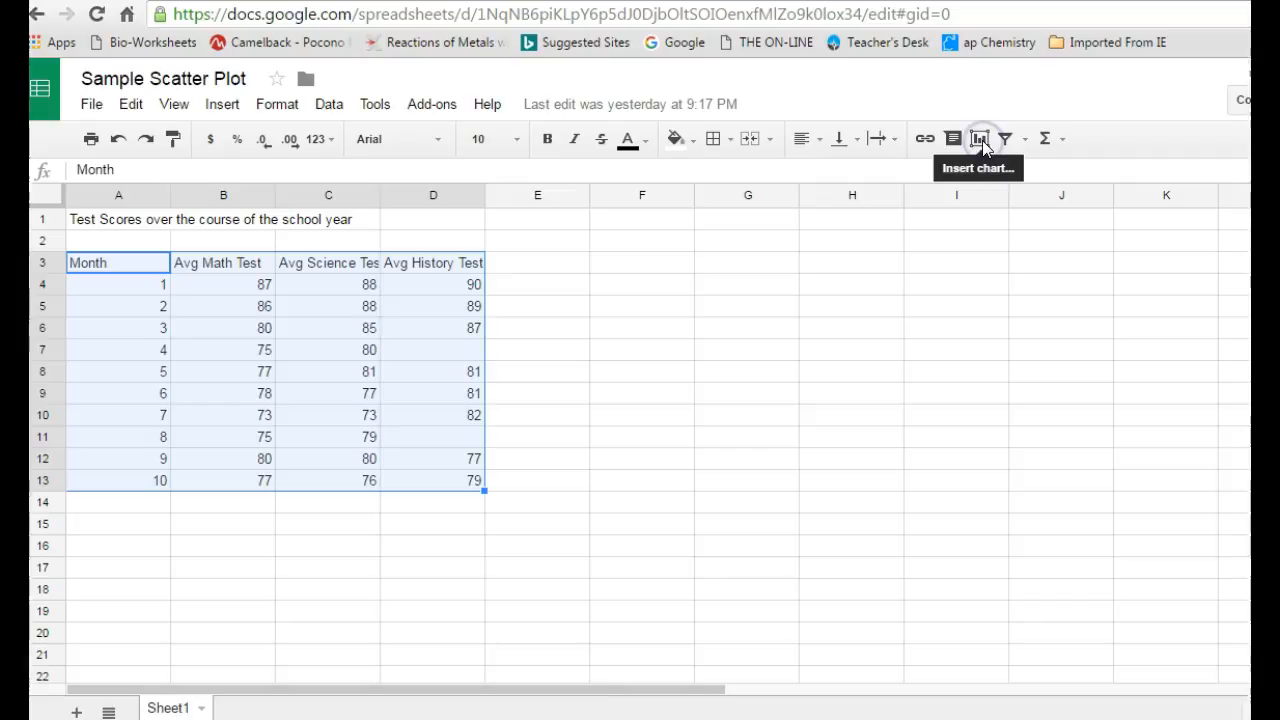
click(978, 138)
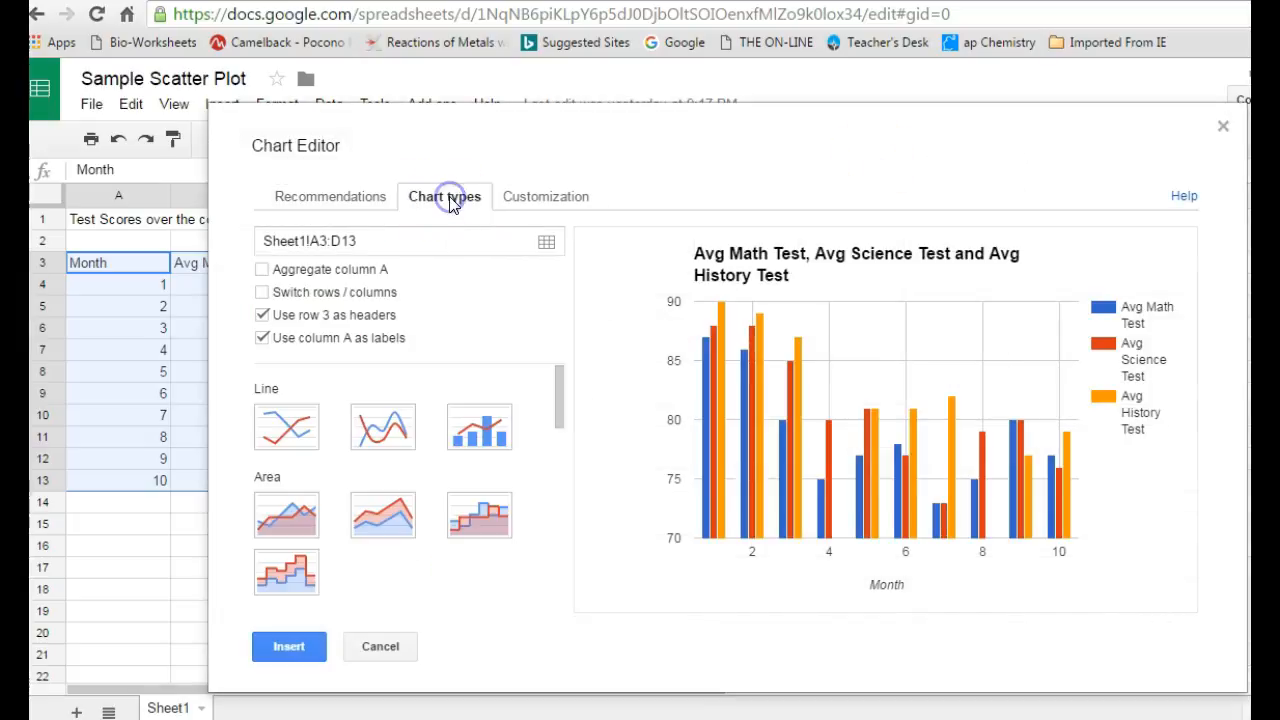
scroll(down, 3)
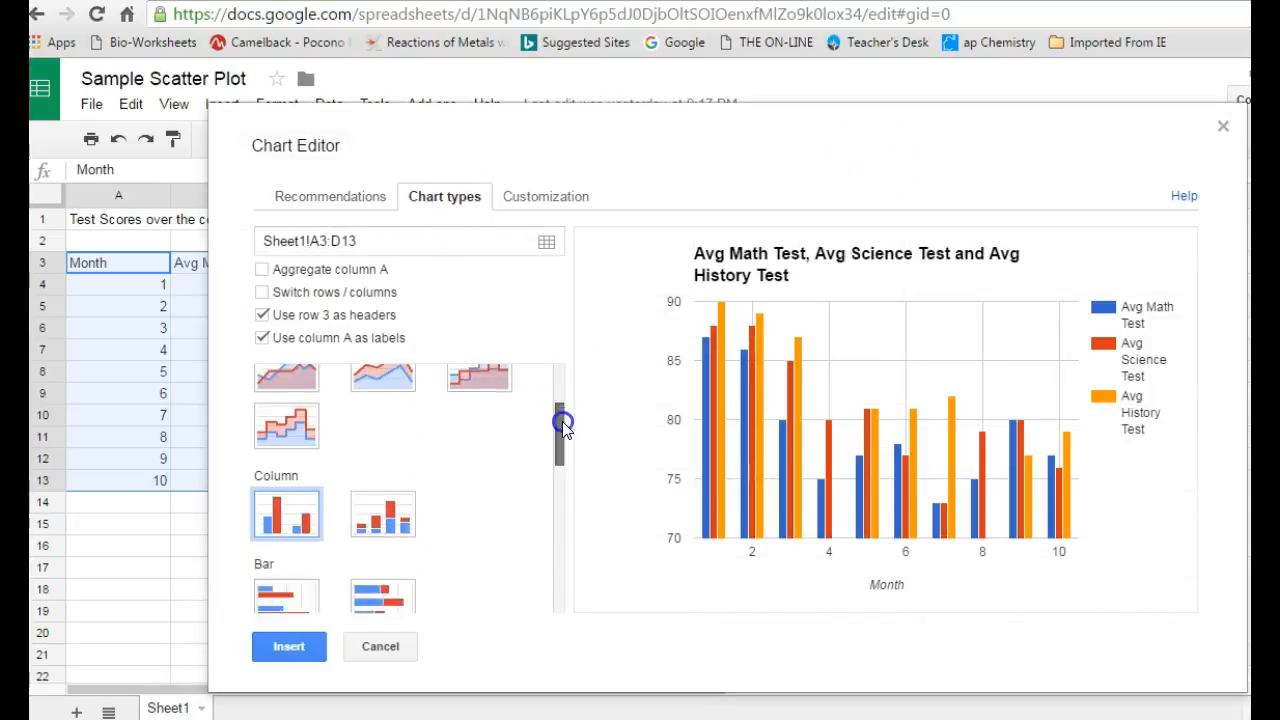
scroll(down, 3)
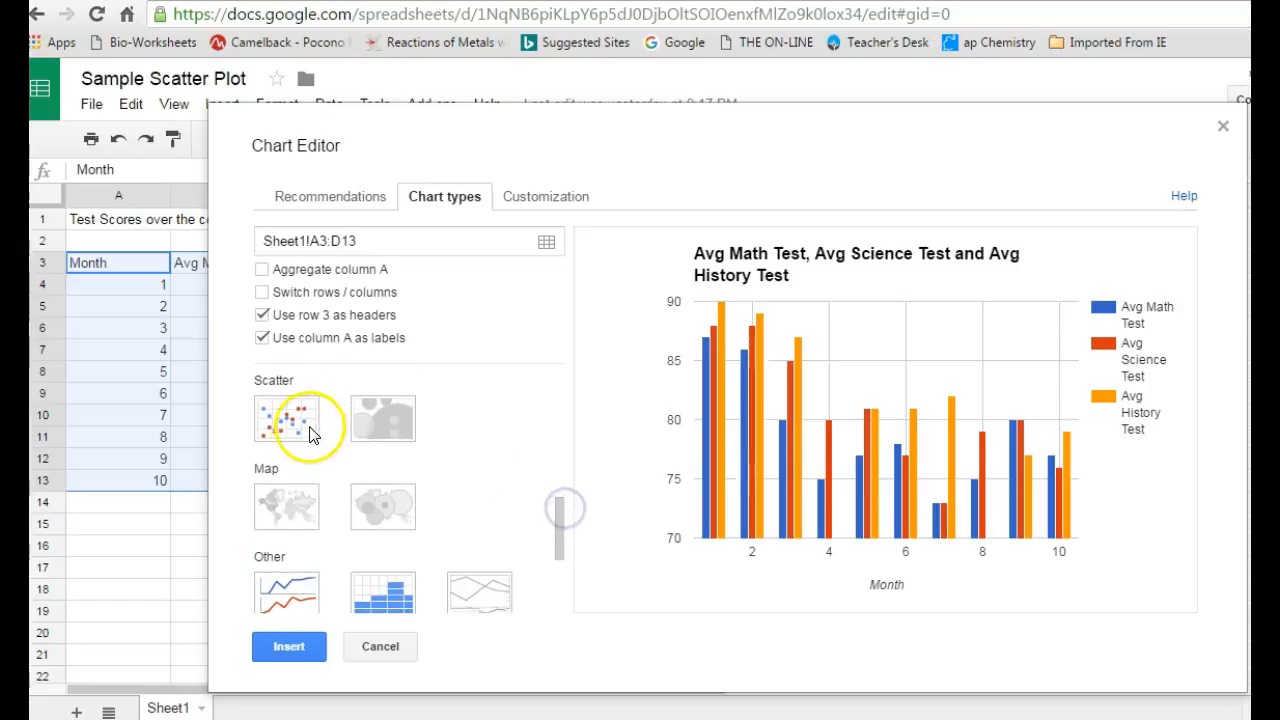
click(288, 418)
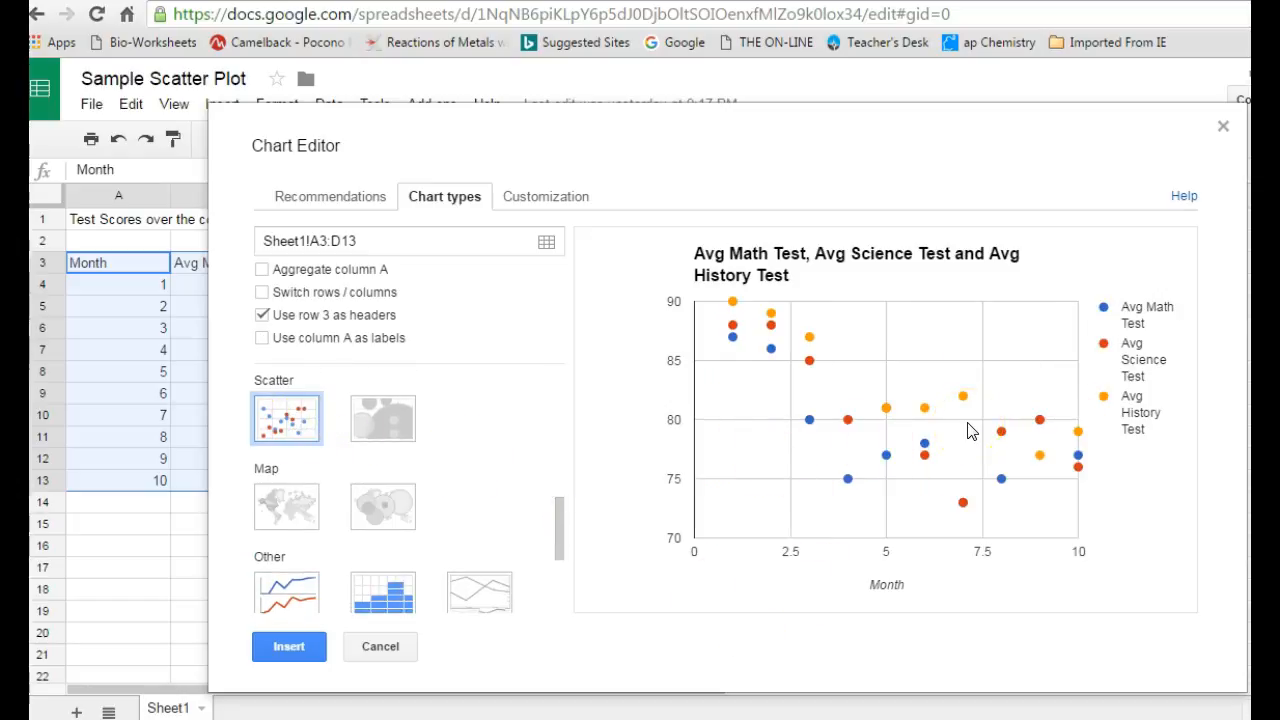
scroll(down, 3)
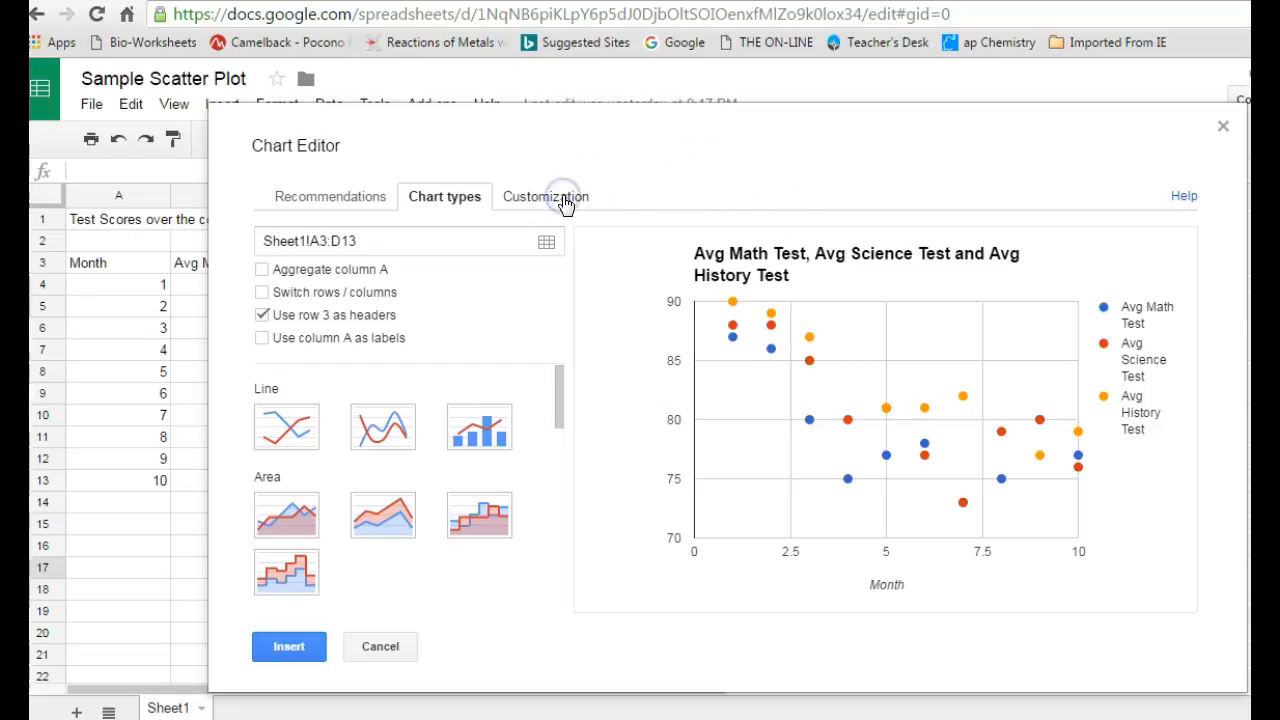
Step: Show the Horizontal axis settings in the chart editor's Customization panel
click(544, 196)
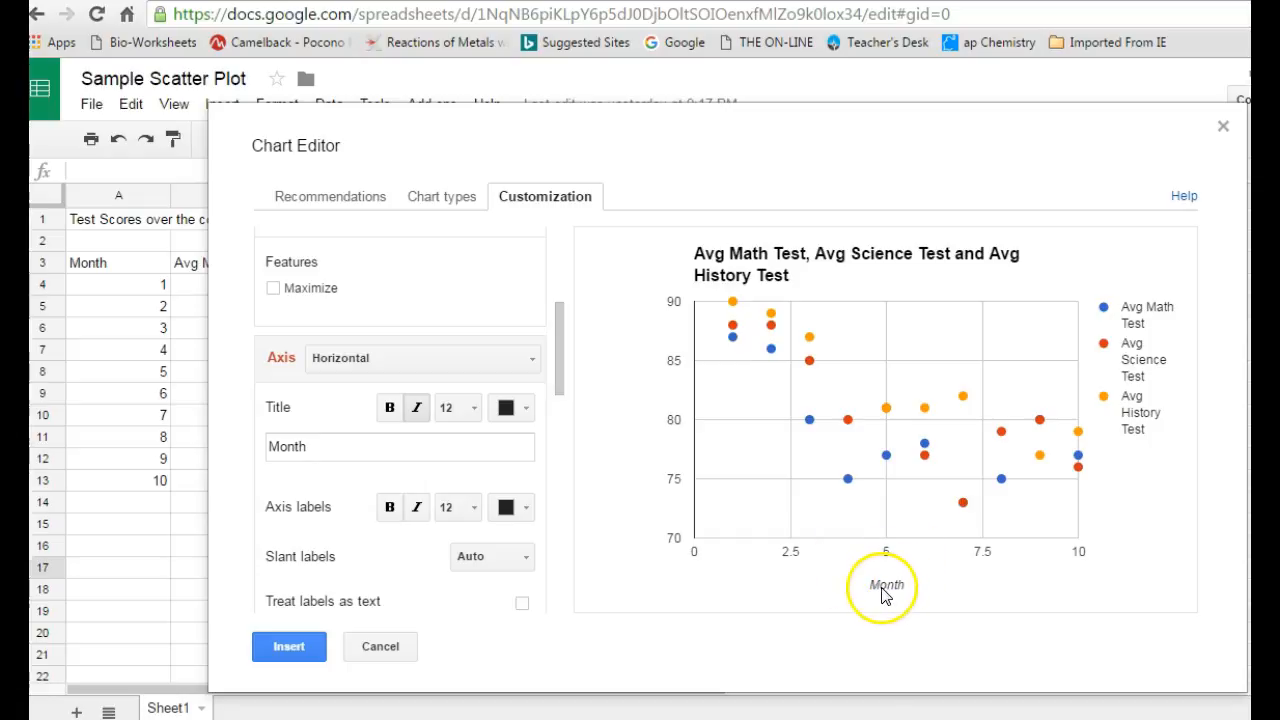
mouse_move(584, 384)
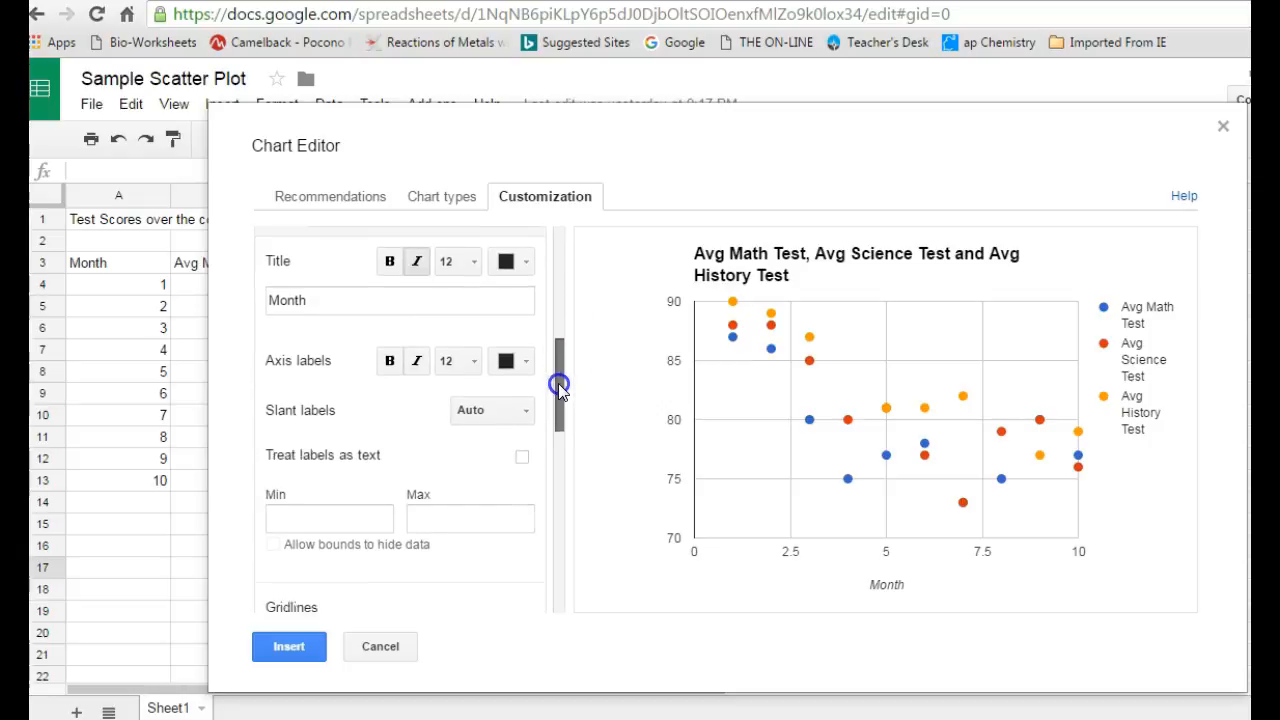
scroll(down, 3)
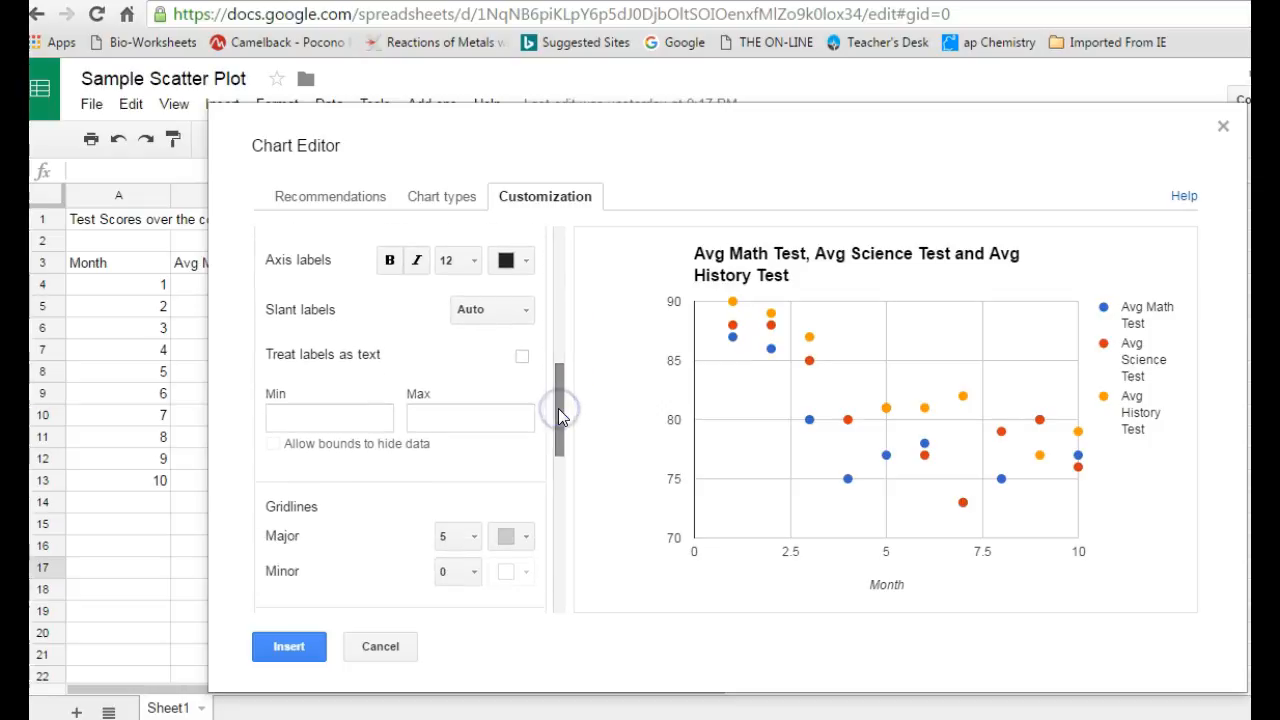
click(328, 418)
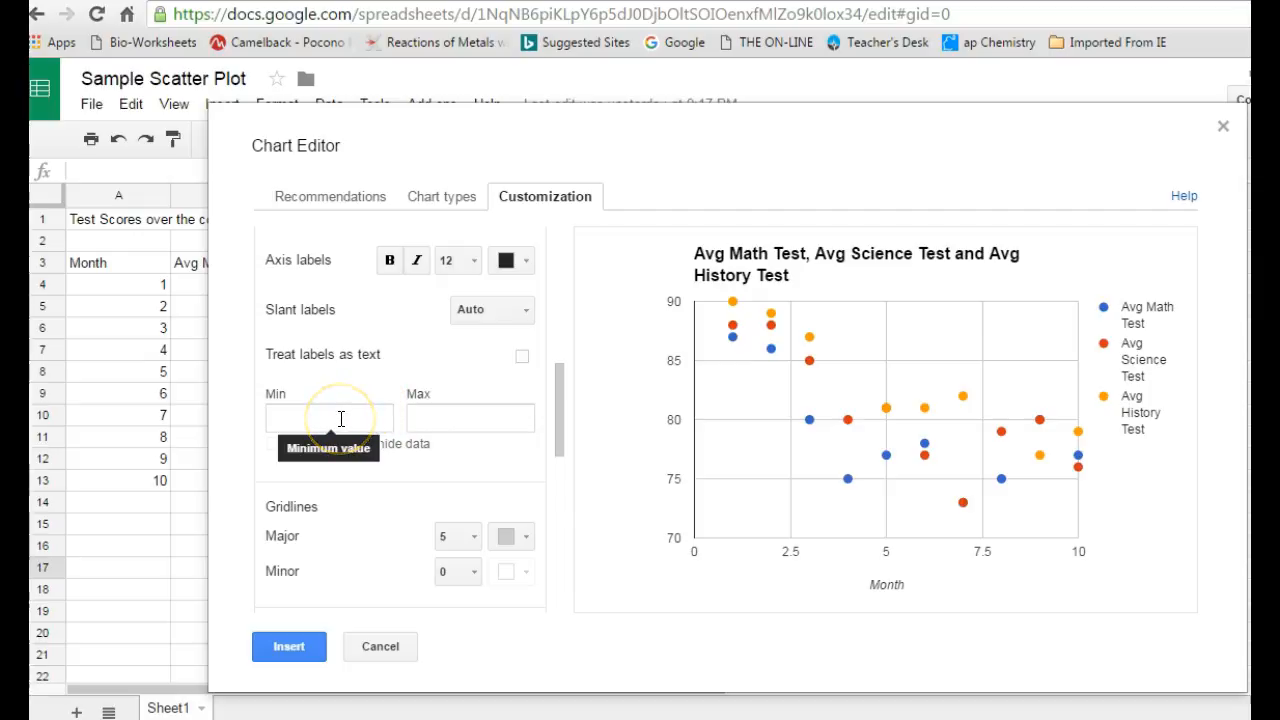
mouse_move(470, 418)
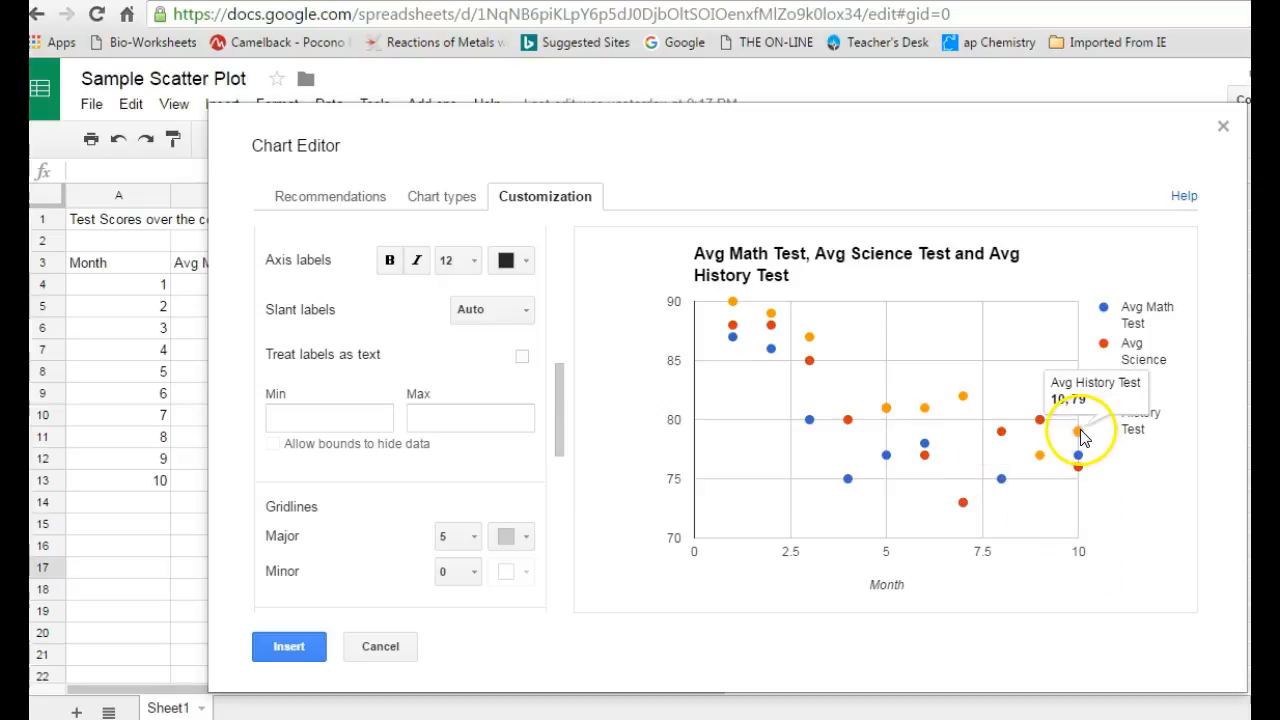
mouse_move(1080, 544)
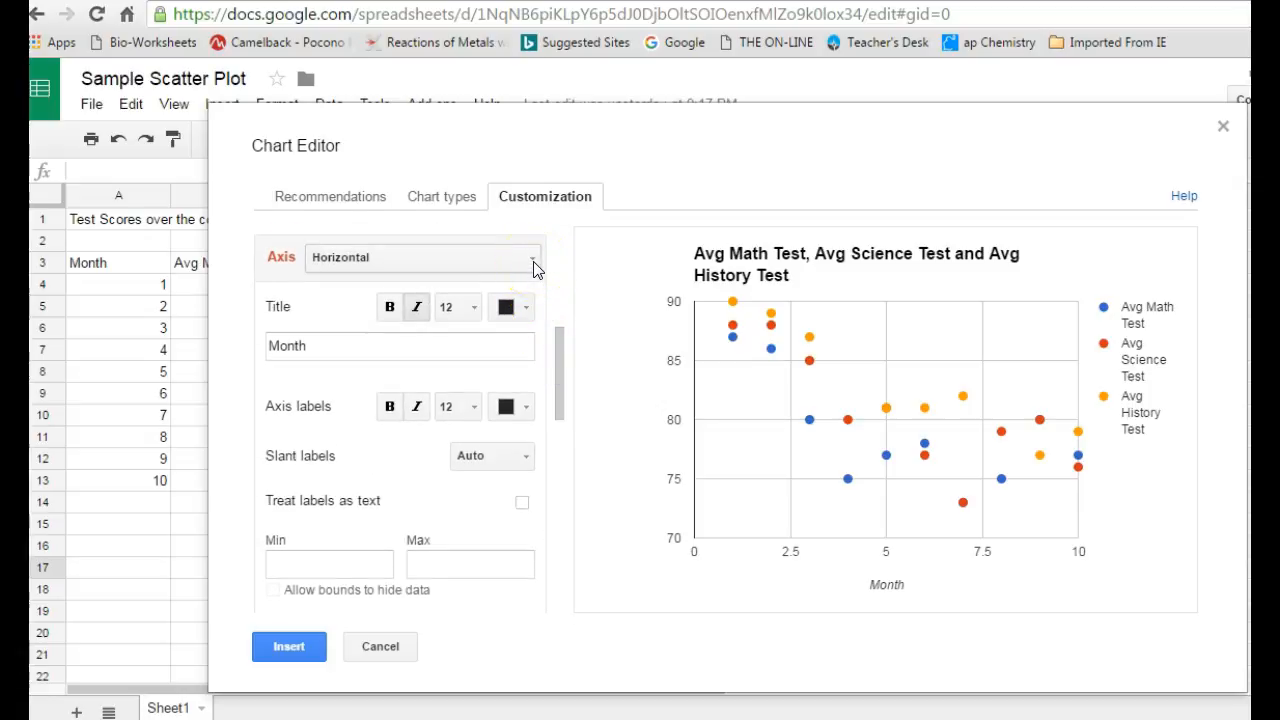
Step: Set the Month axis maximum to 12 and allow bounds to hide data
scroll(down, 3)
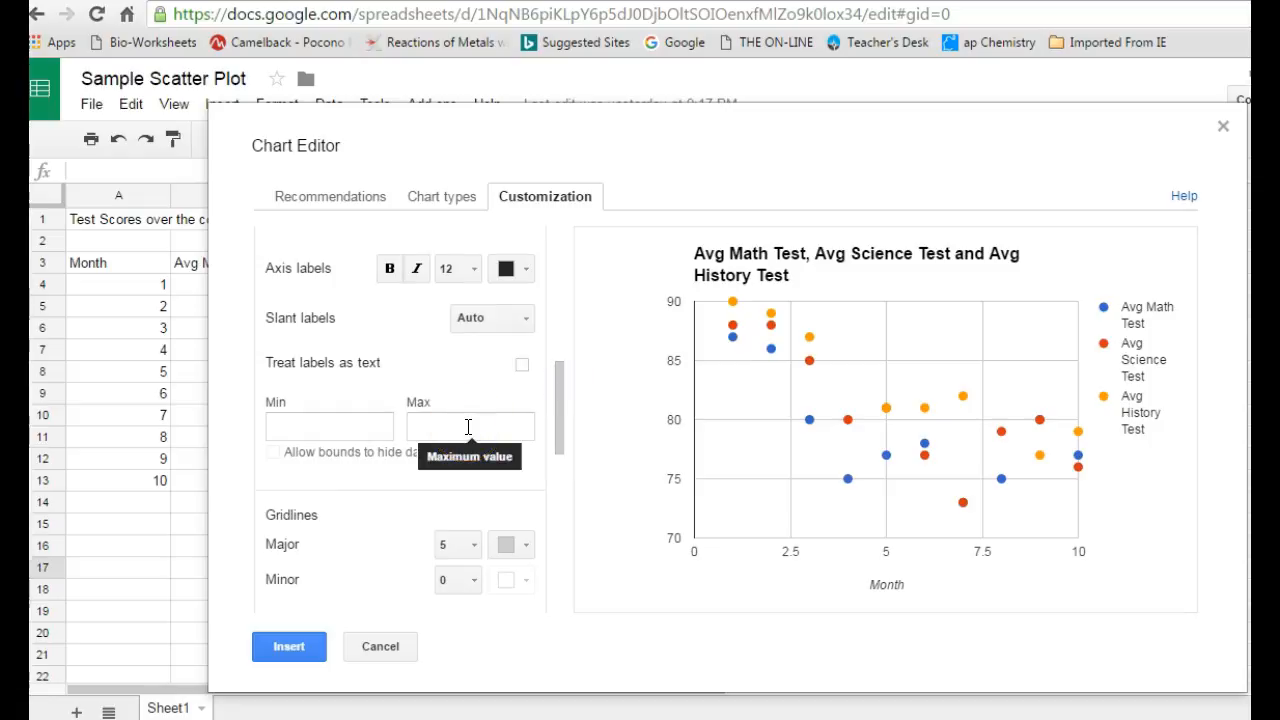
text(12)
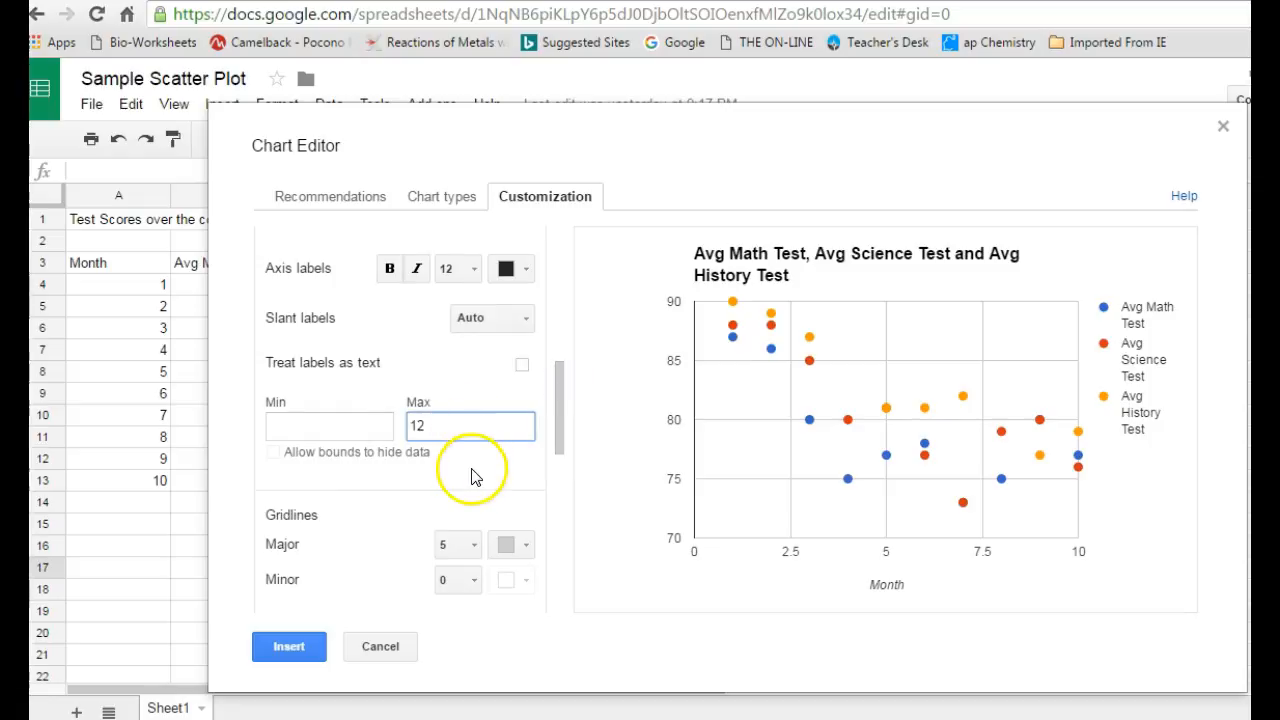
click(274, 452)
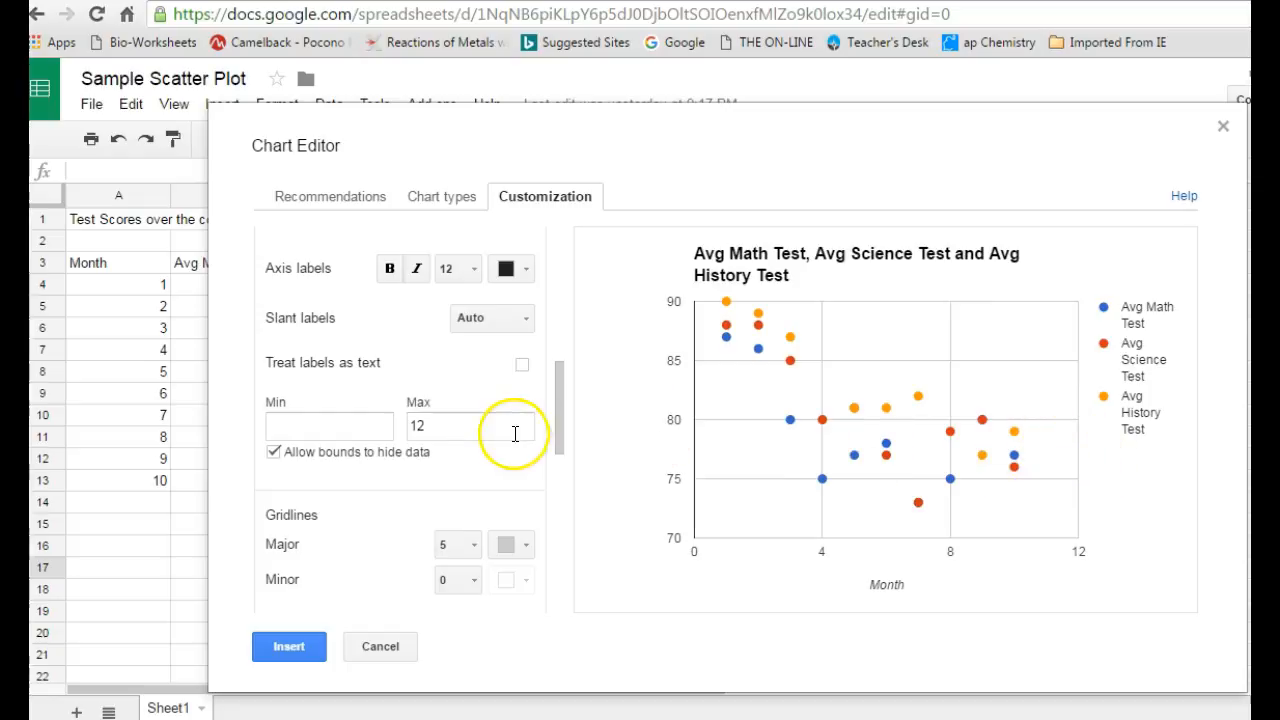
click(470, 424)
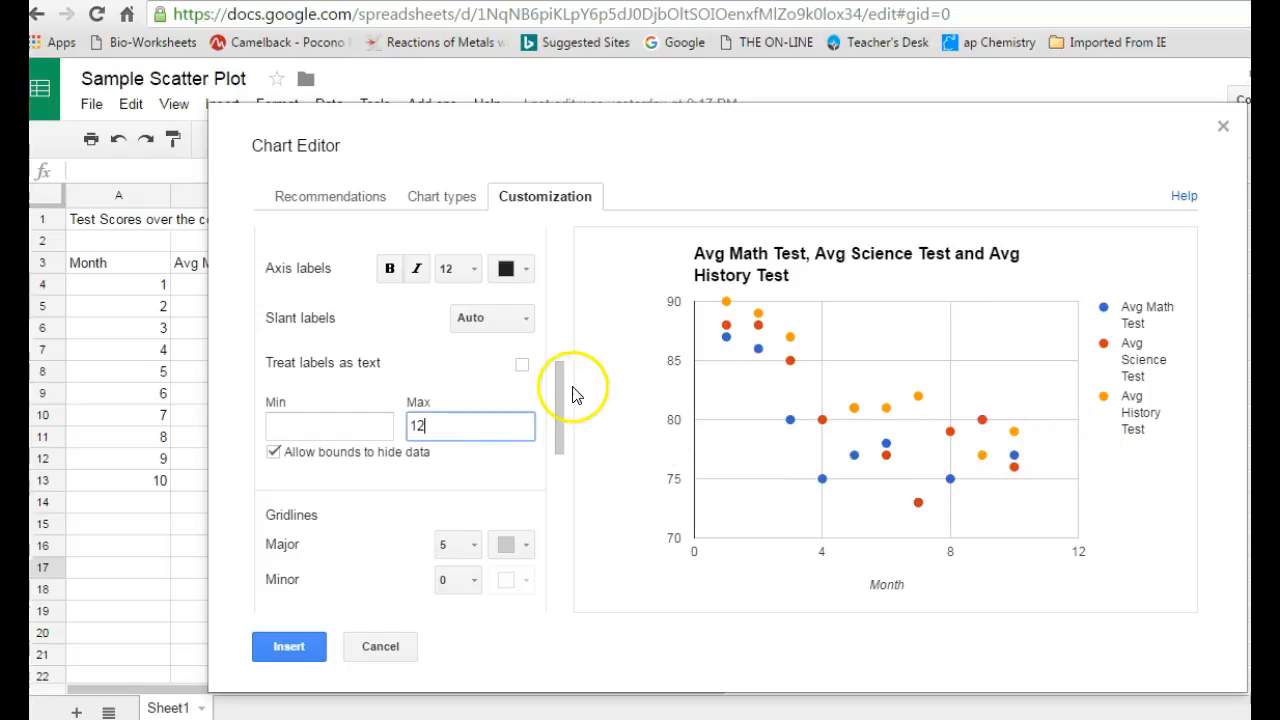
drag(560, 390, 564, 420)
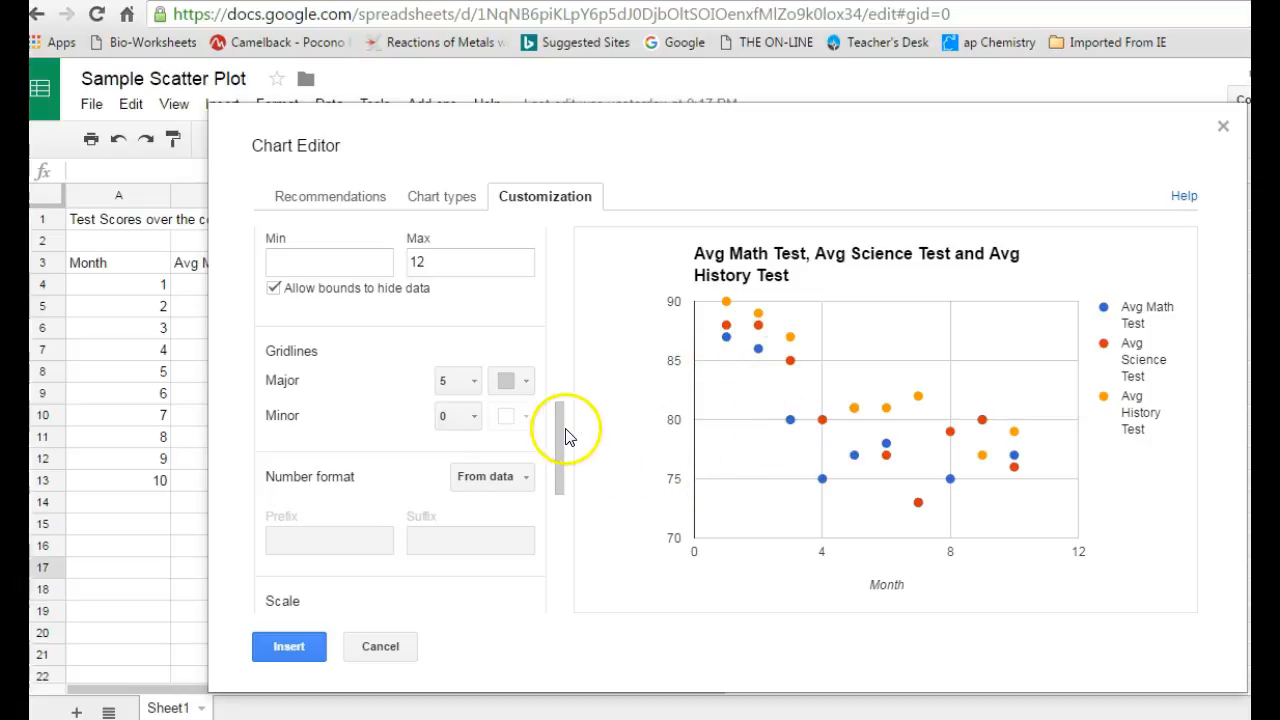
Step: Style the Avg Science Test series with dark green colour and square point shape
scroll(down, 3)
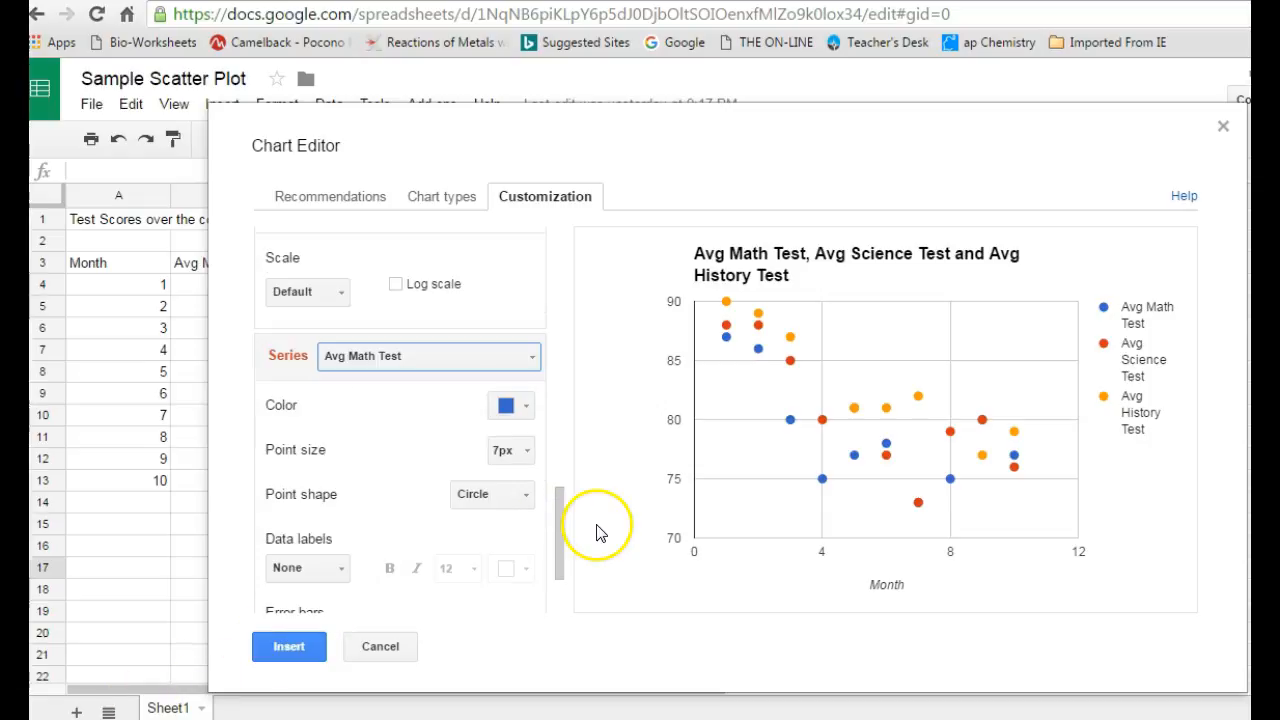
drag(560, 530, 560, 524)
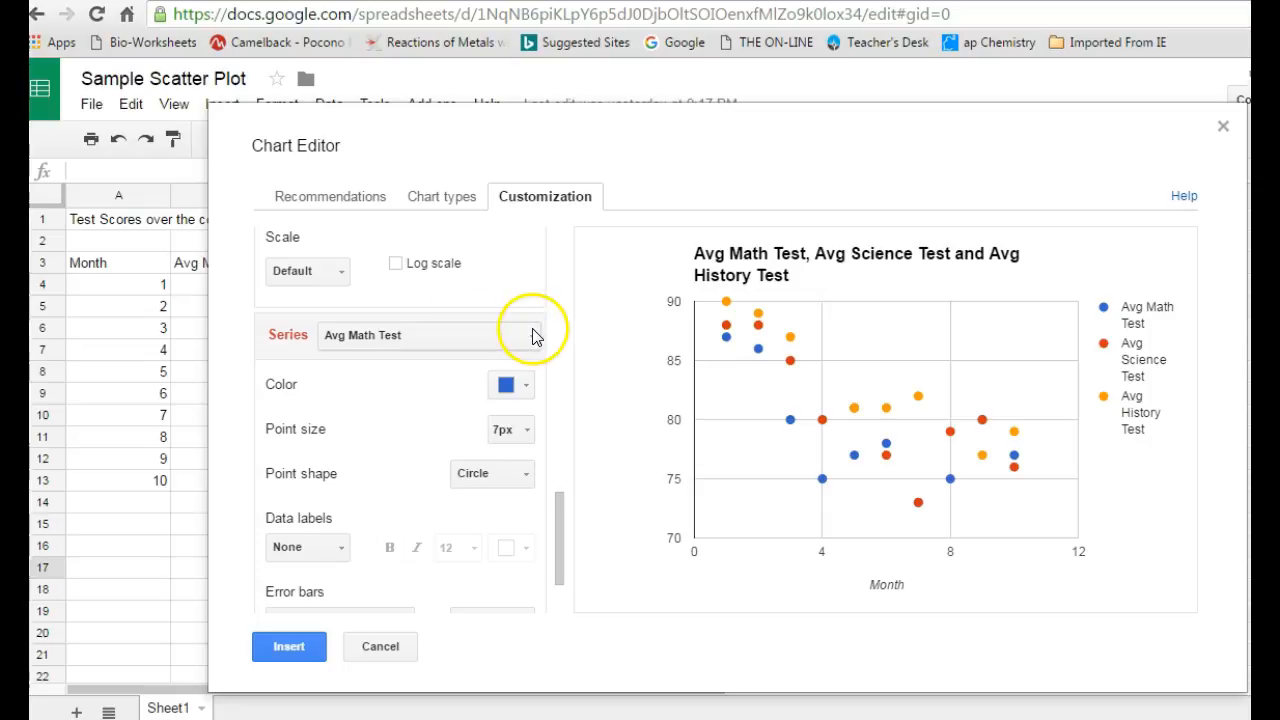
click(532, 336)
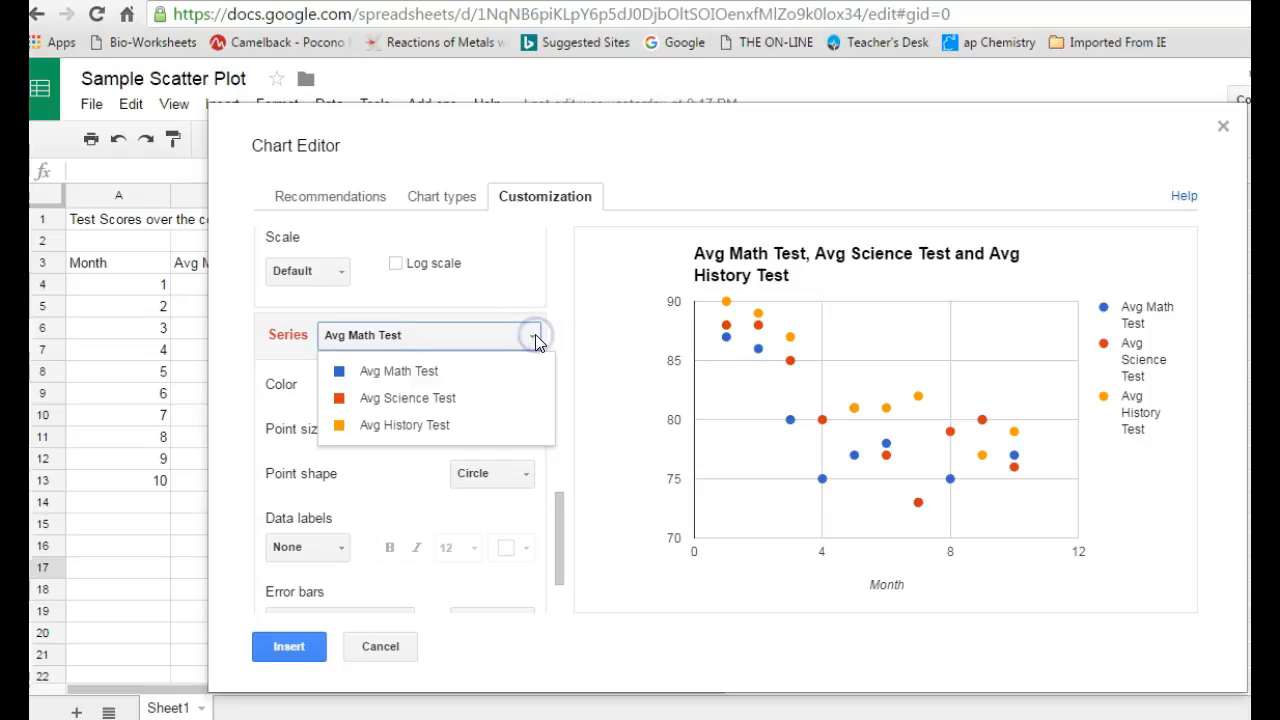
click(408, 396)
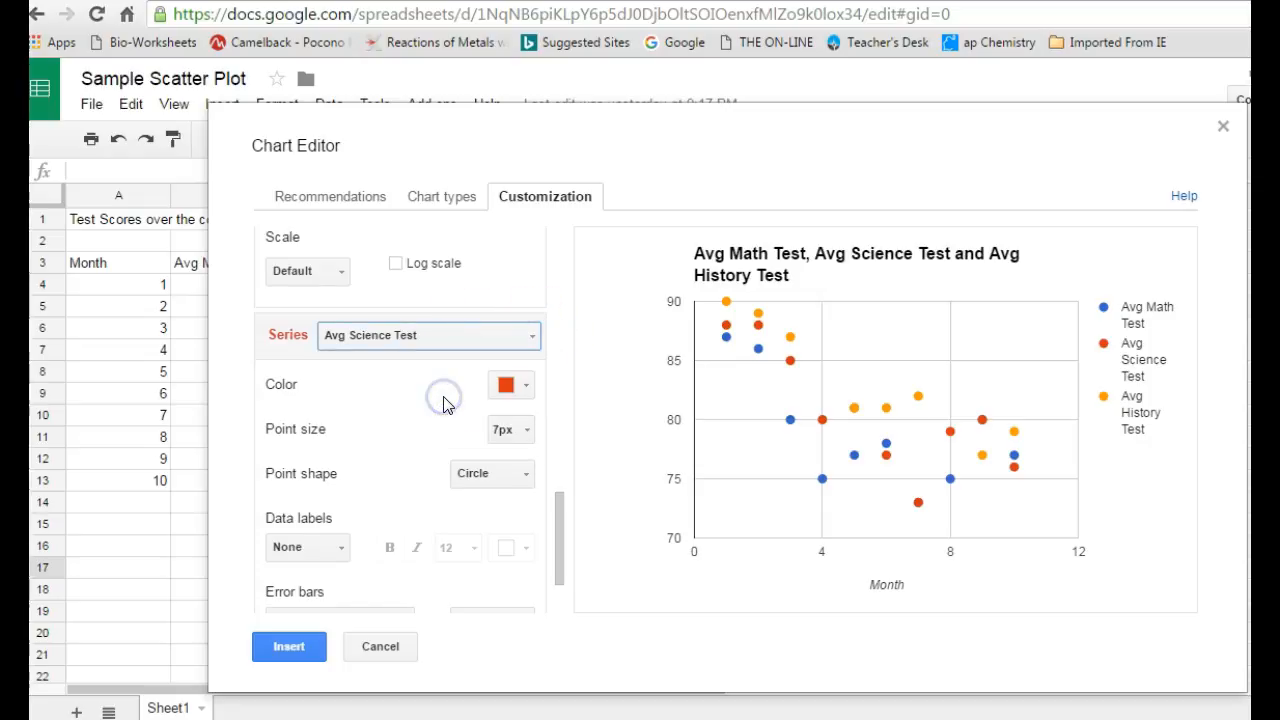
click(510, 384)
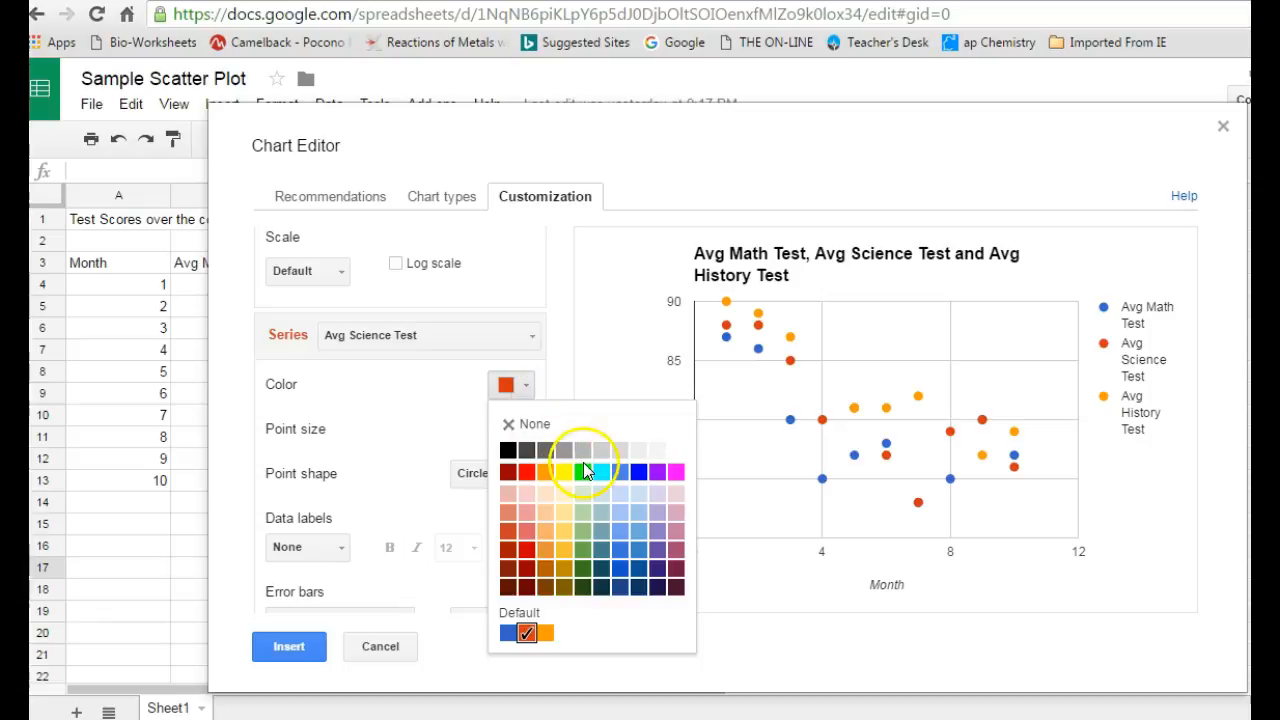
click(564, 472)
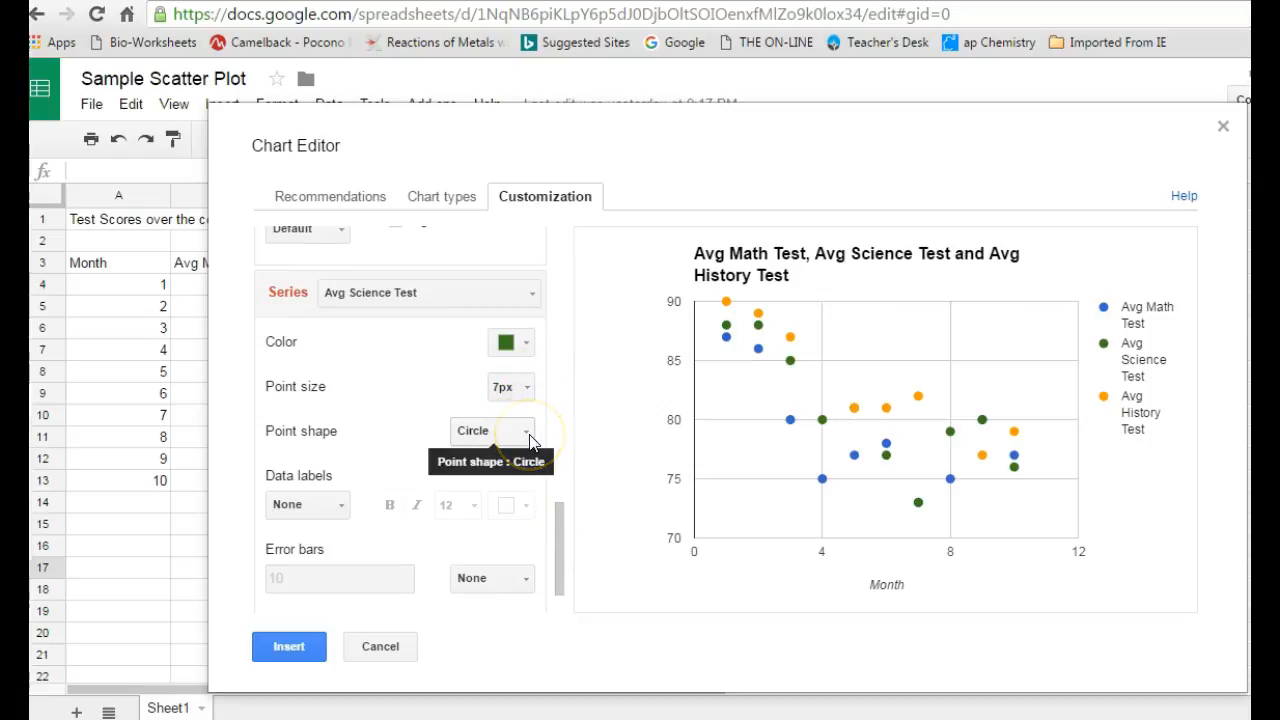
click(490, 432)
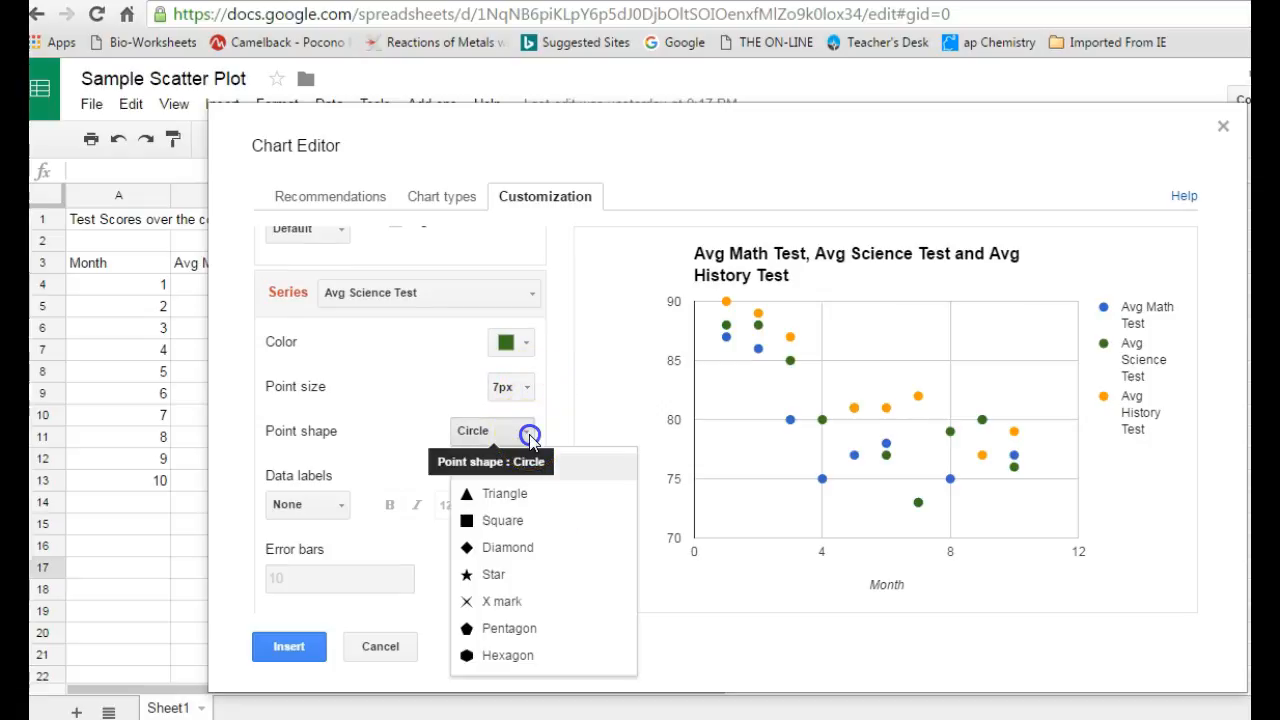
click(502, 520)
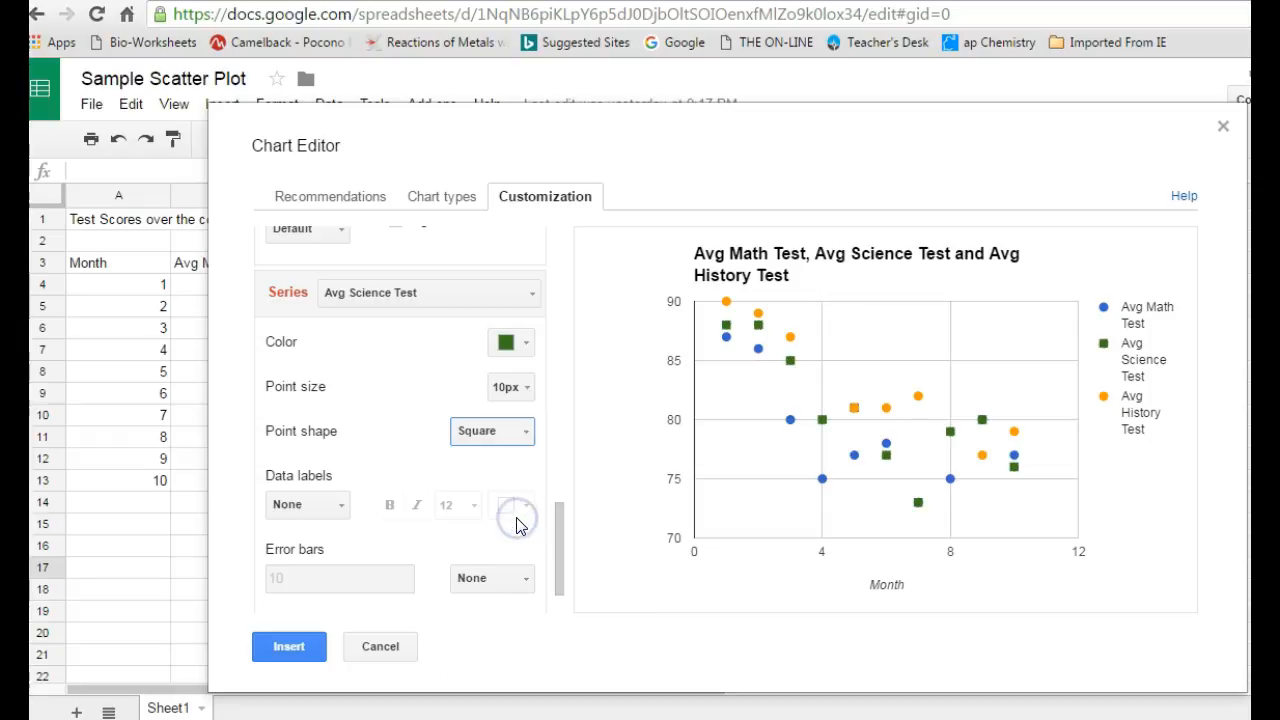
scroll(down, 3)
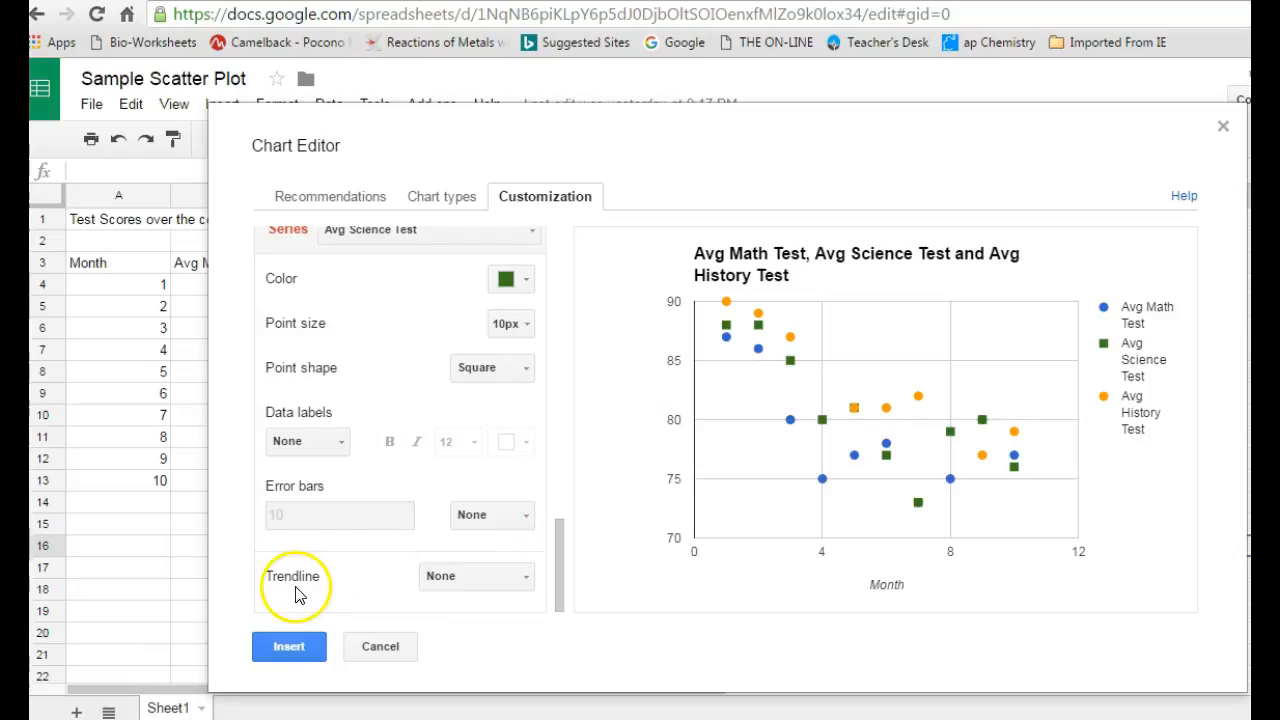
mouse_move(476, 576)
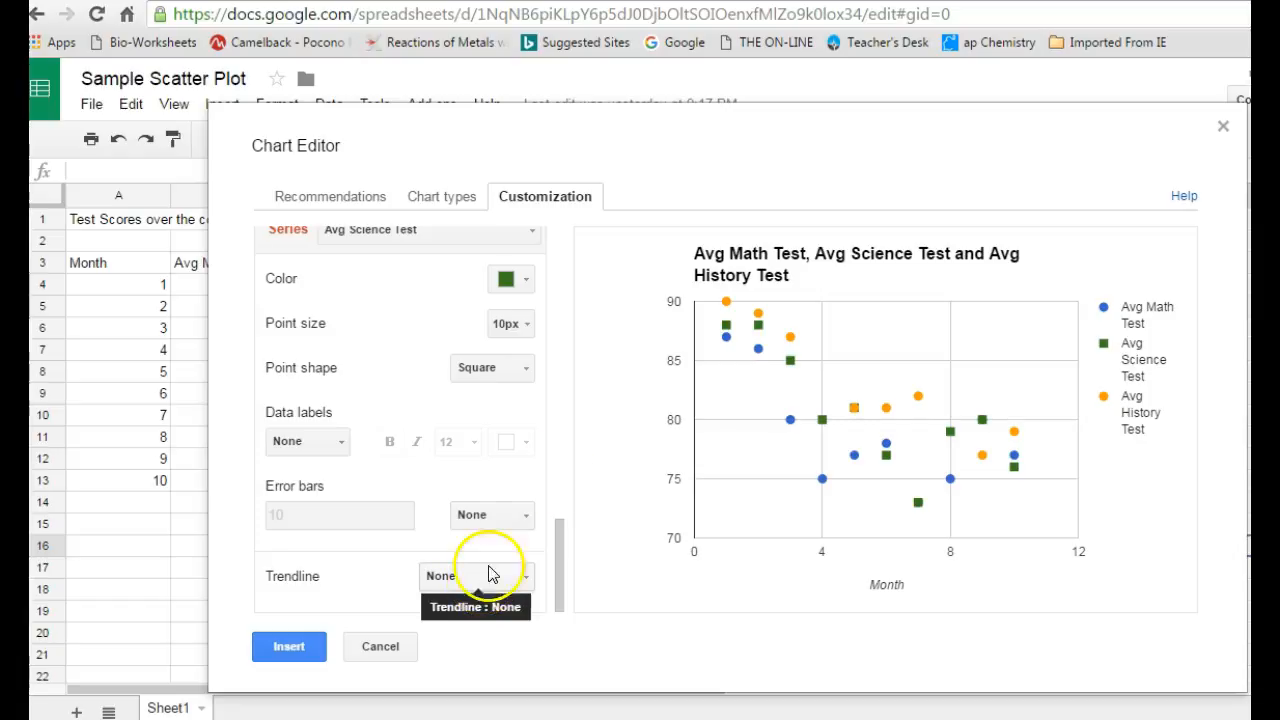
mouse_move(750, 460)
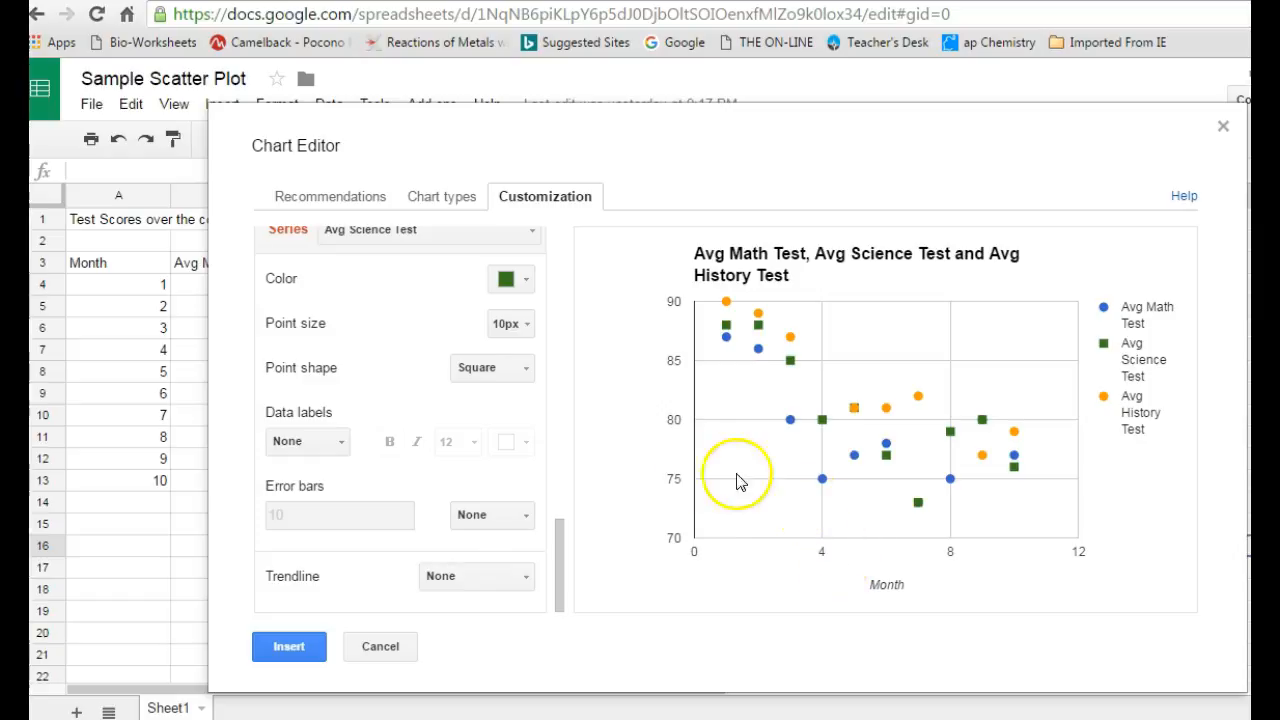
mouse_move(816, 544)
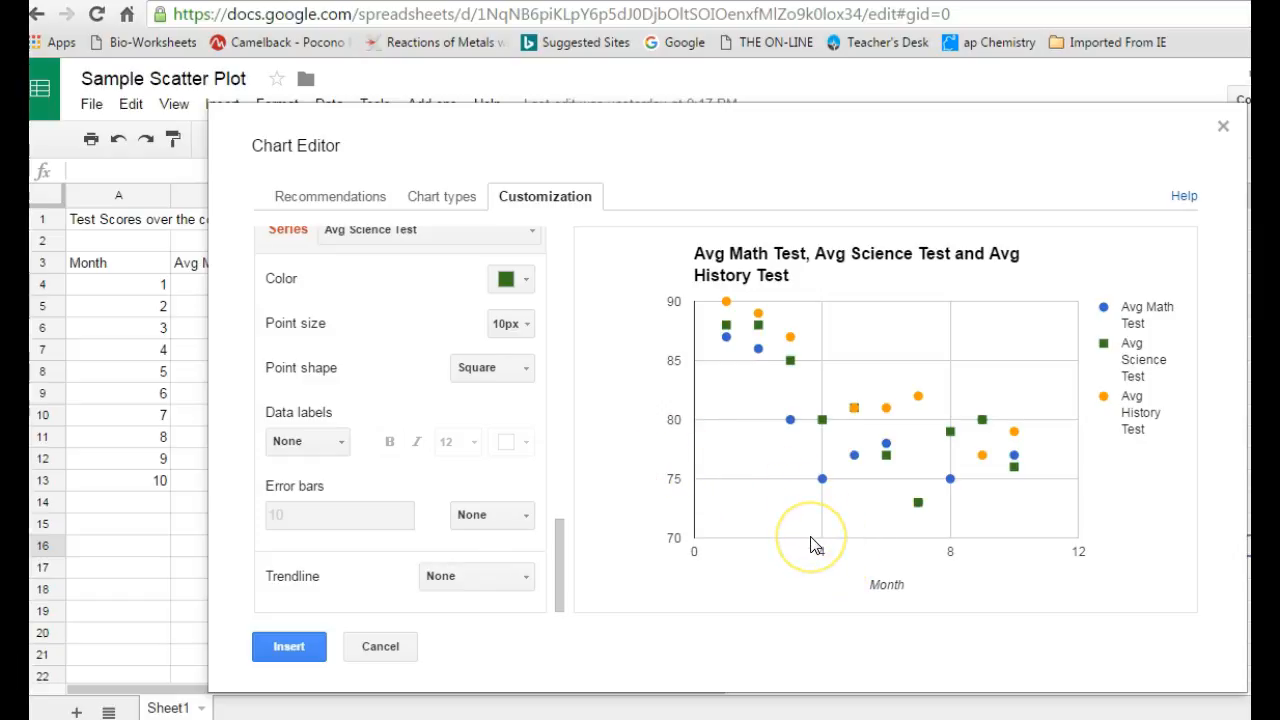
mouse_move(530, 584)
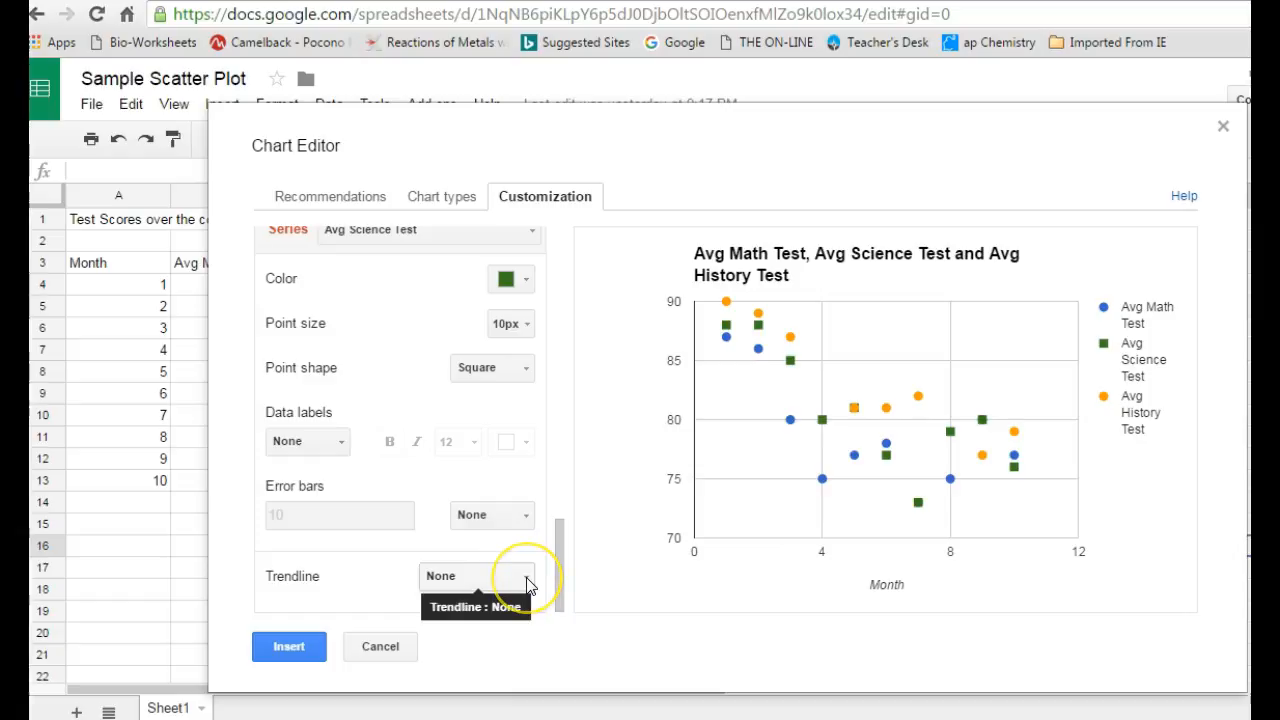
Step: Add a linear trendline to the science series, label it 'Trendline' and show R² (0.649)
click(476, 576)
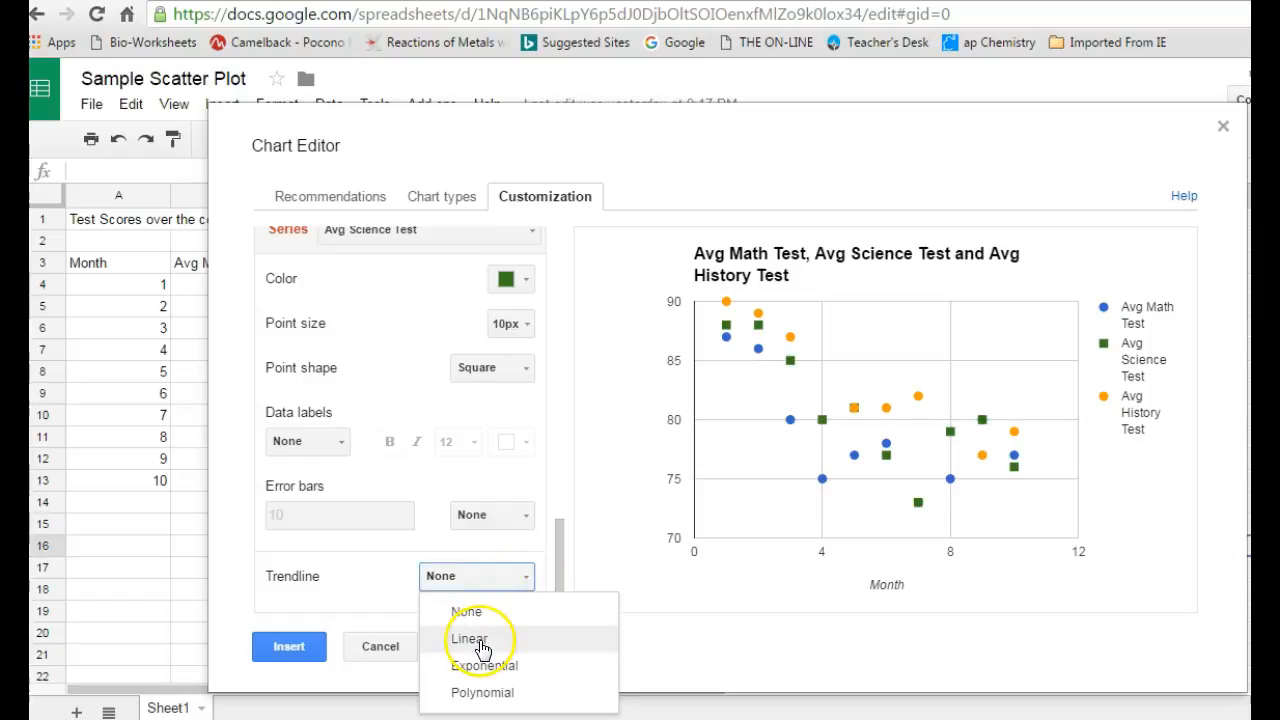
mouse_move(484, 664)
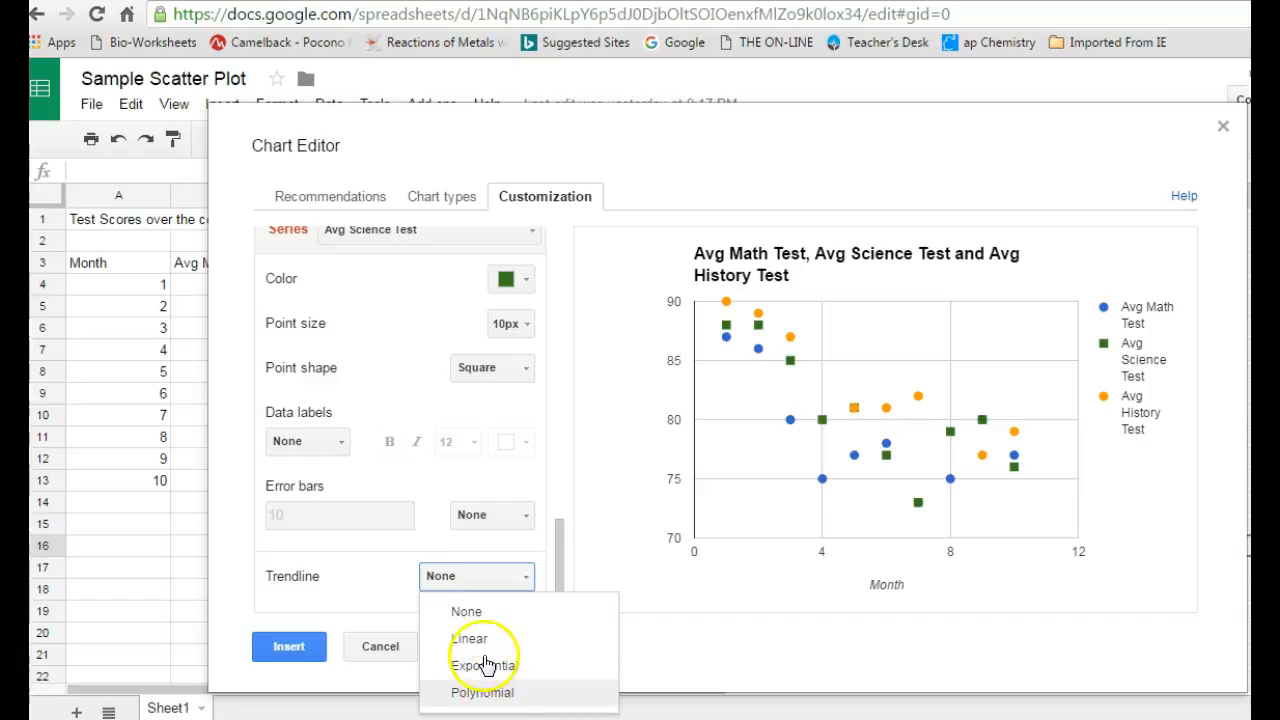
click(468, 638)
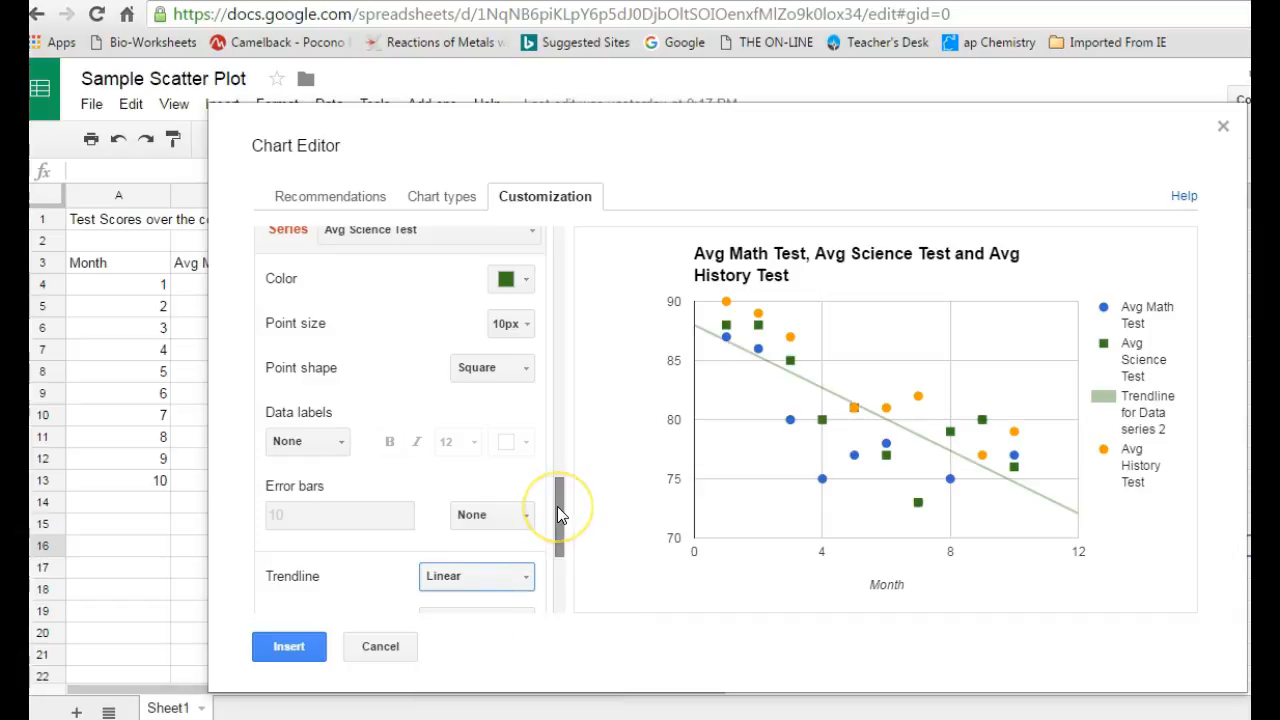
drag(558, 510, 558, 528)
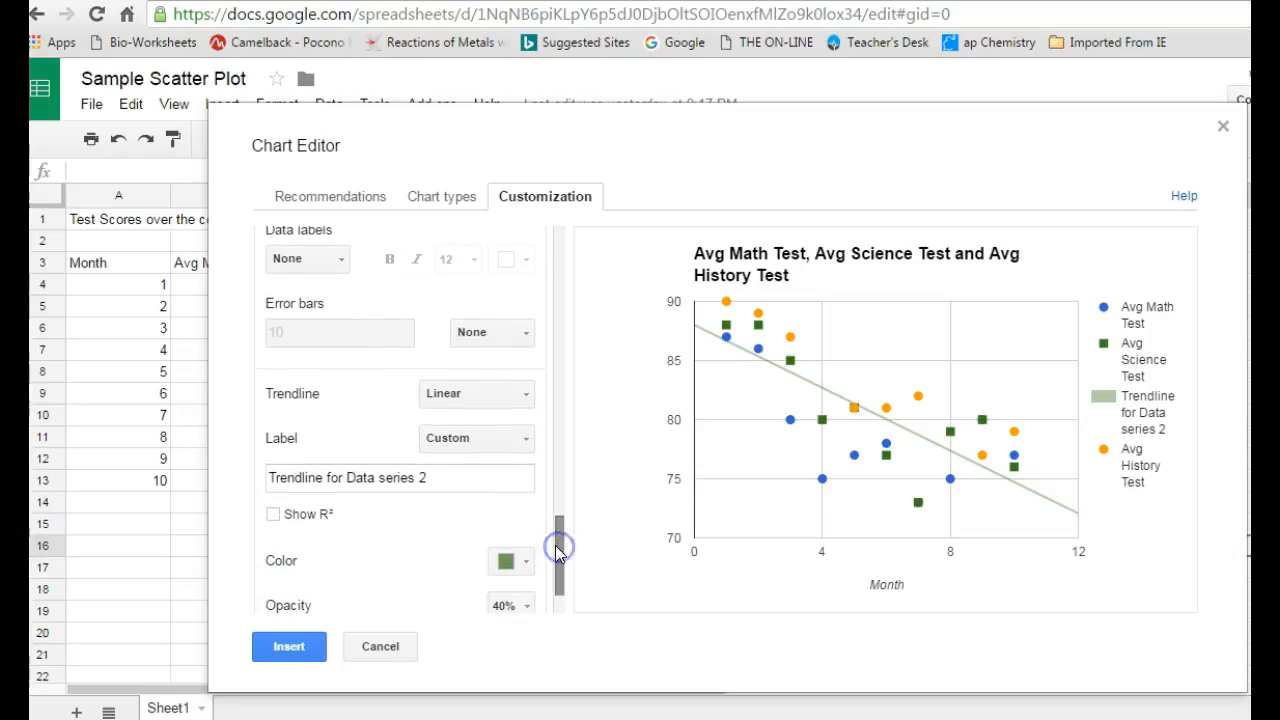
click(436, 476)
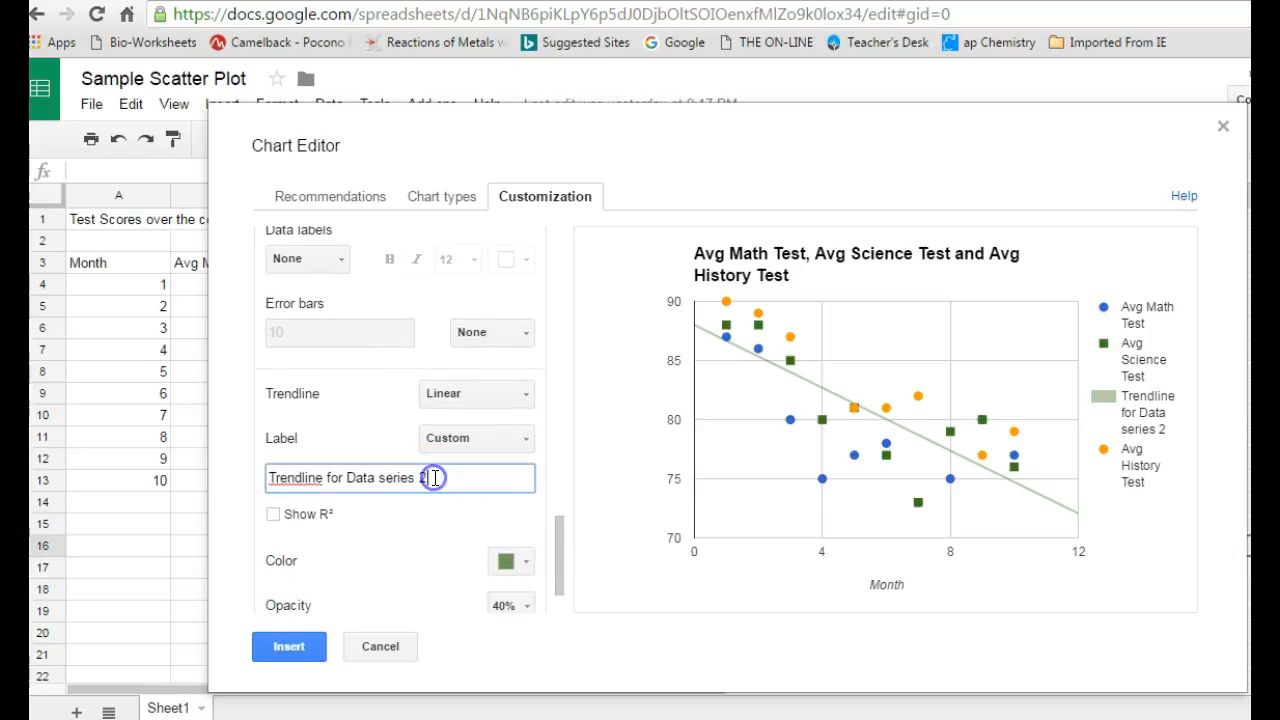
key(Backspace)
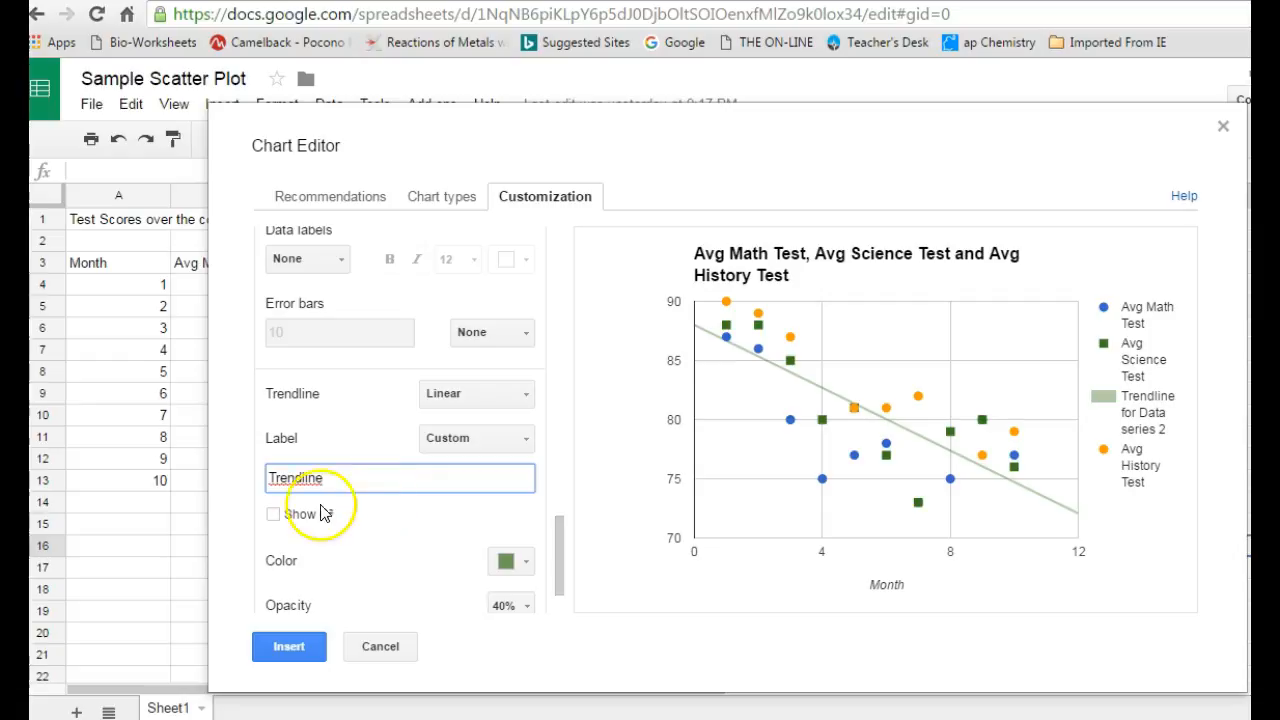
click(272, 514)
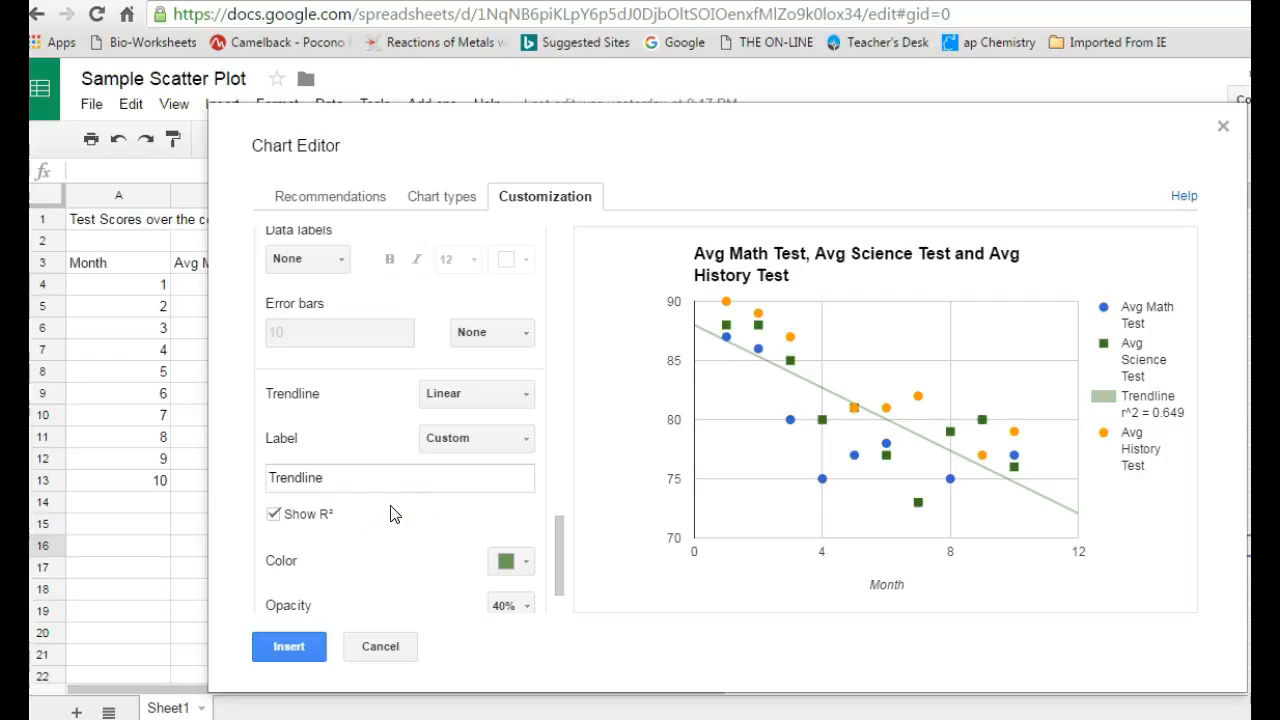
mouse_move(940, 444)
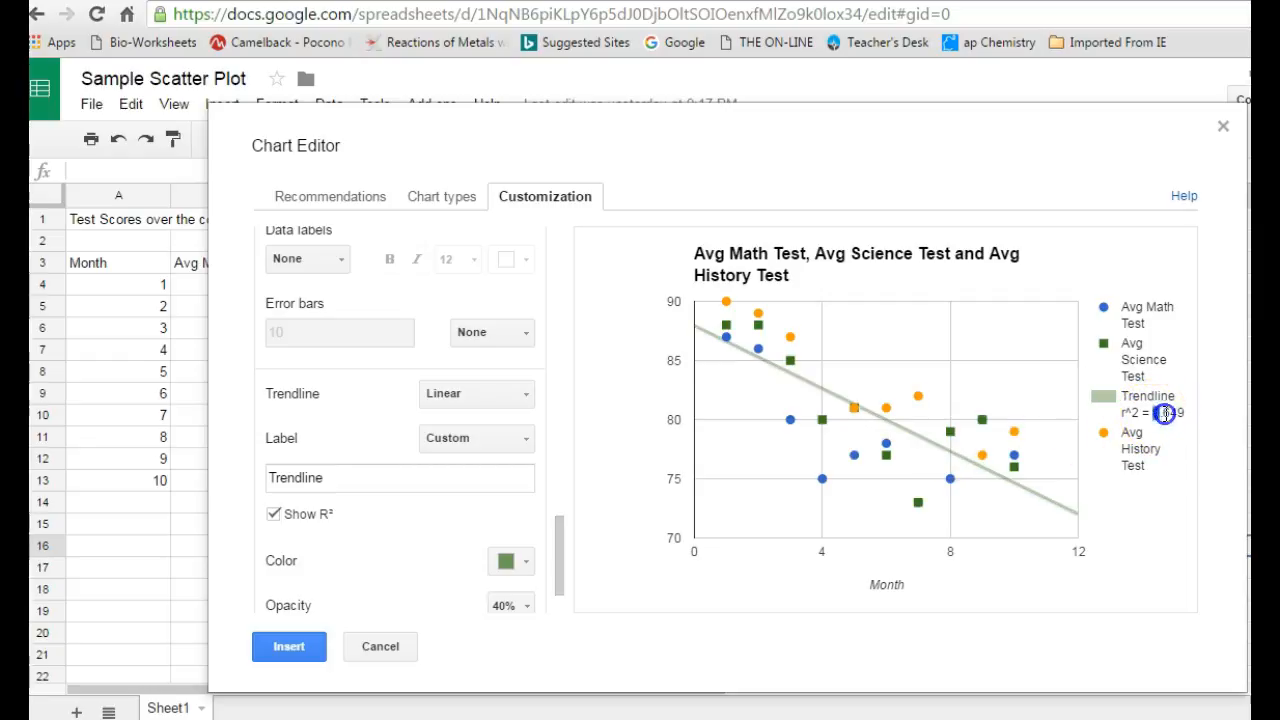
double_click(1170, 412)
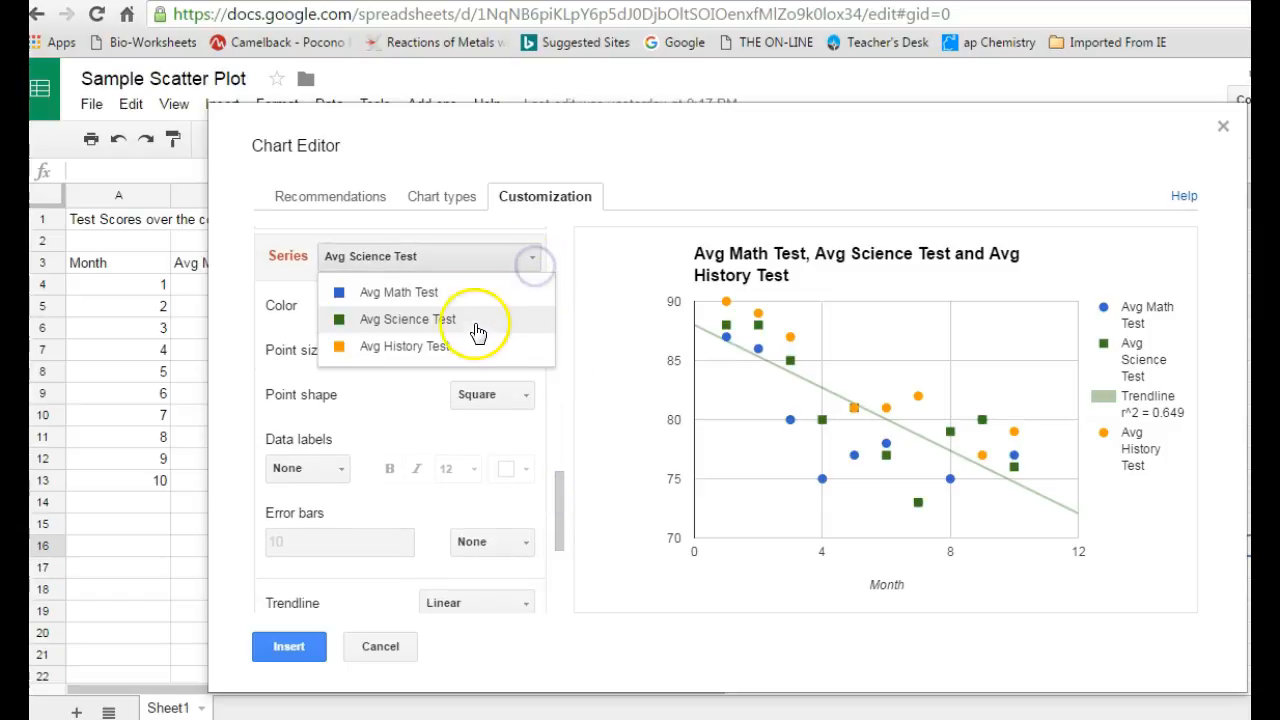
Step: Give the Avg History Test series a linear trendline showing R² (0.885)
click(404, 346)
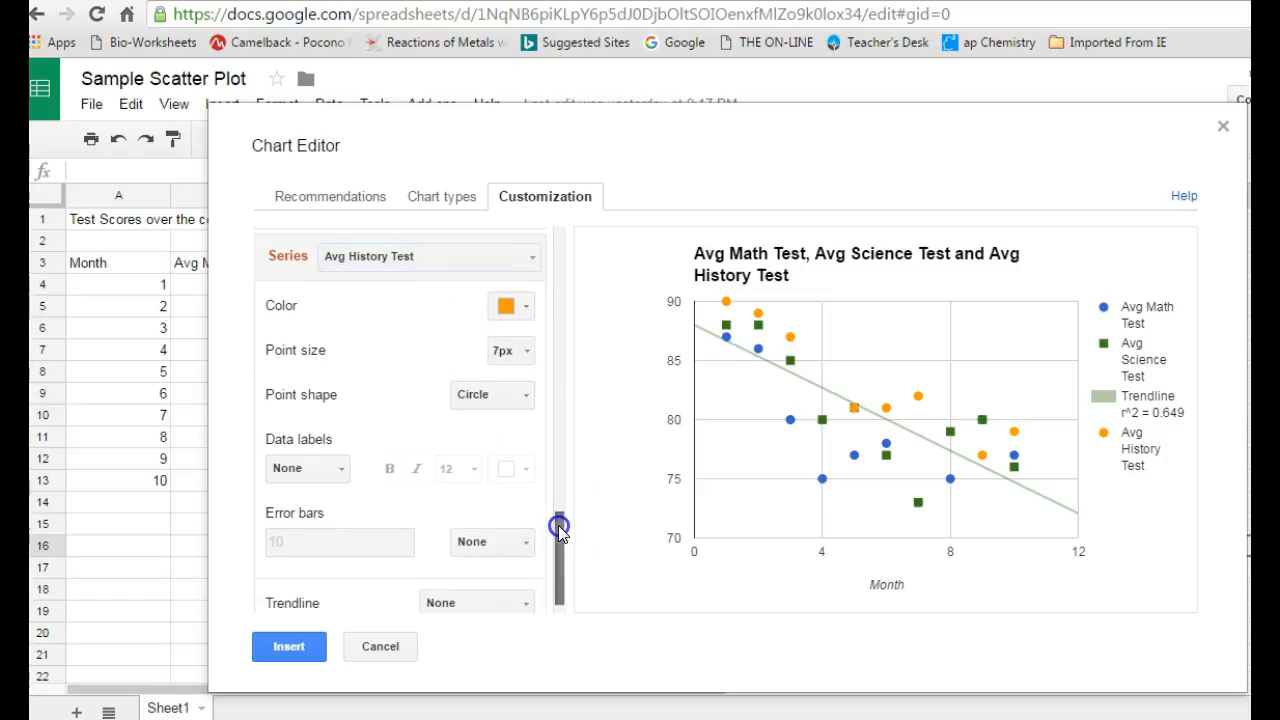
click(476, 576)
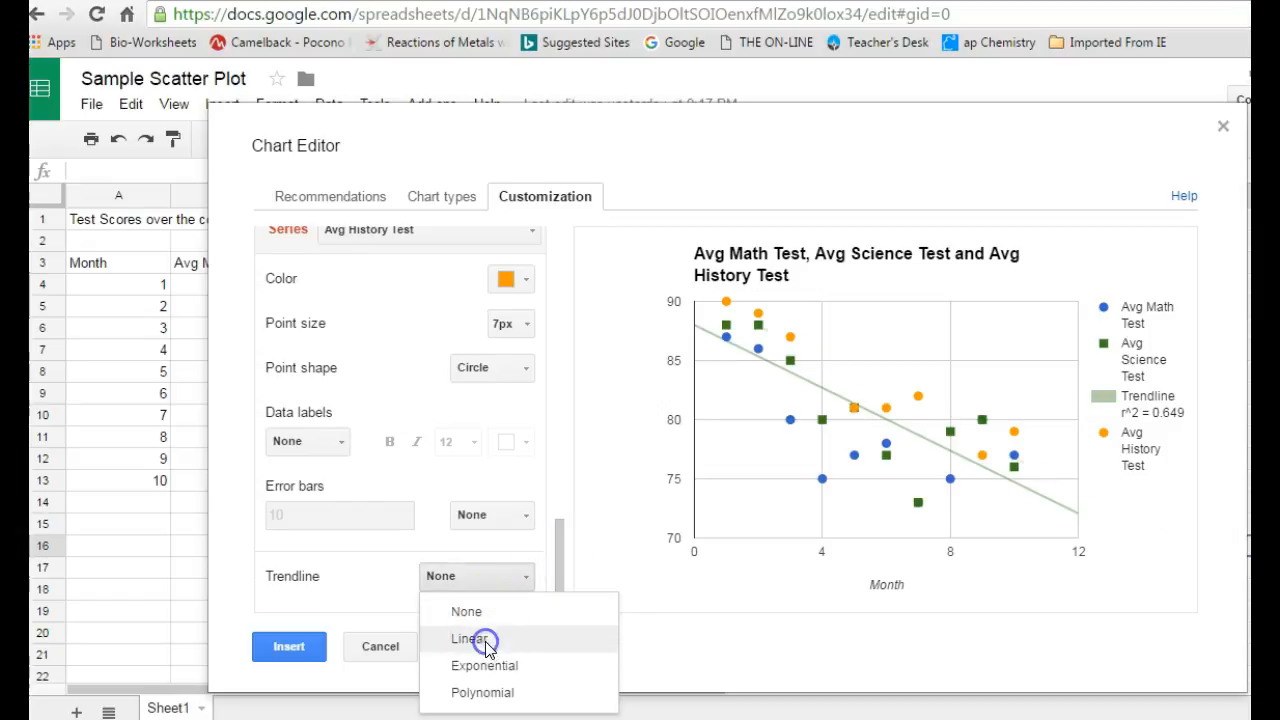
click(470, 640)
text(Trendline)
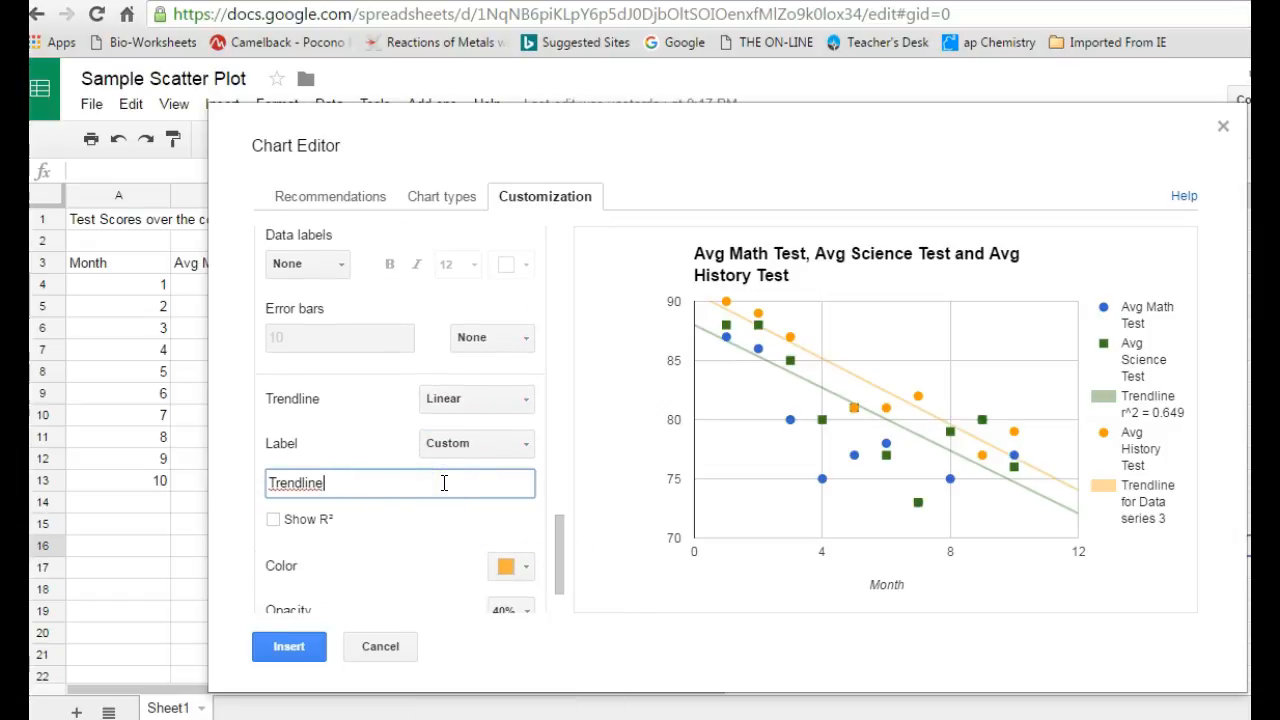
click(272, 520)
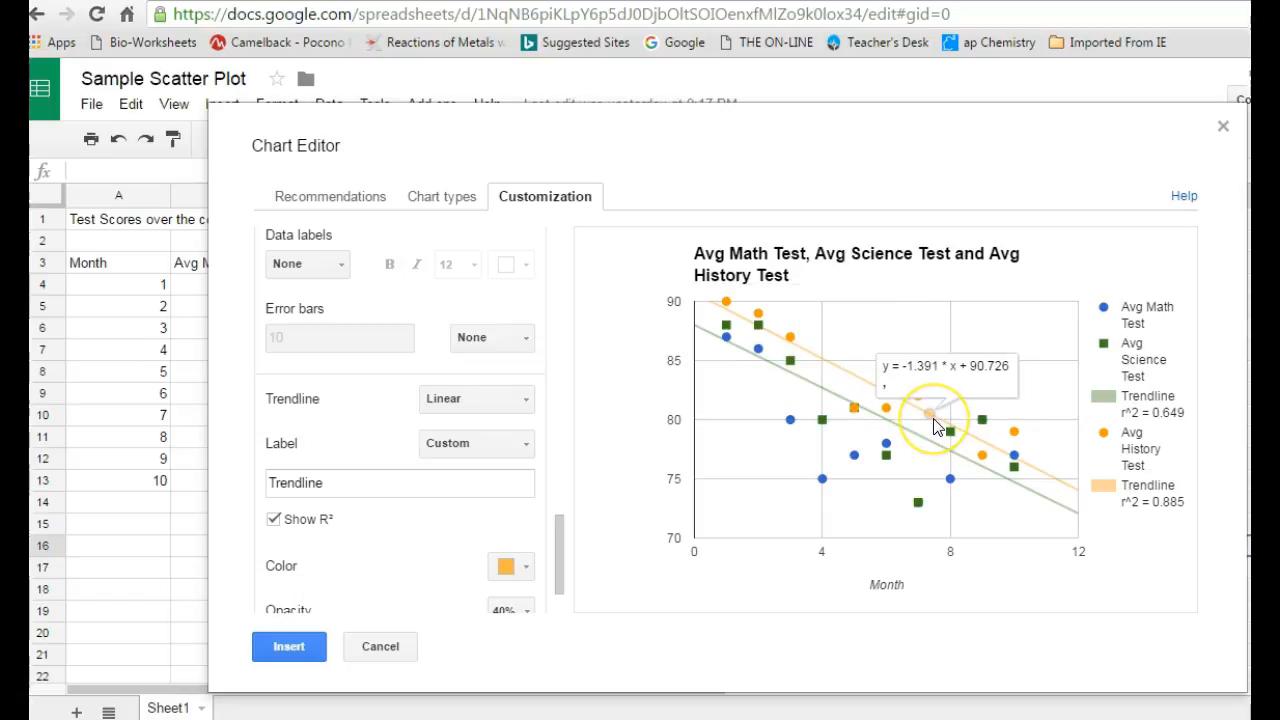
mouse_move(950, 544)
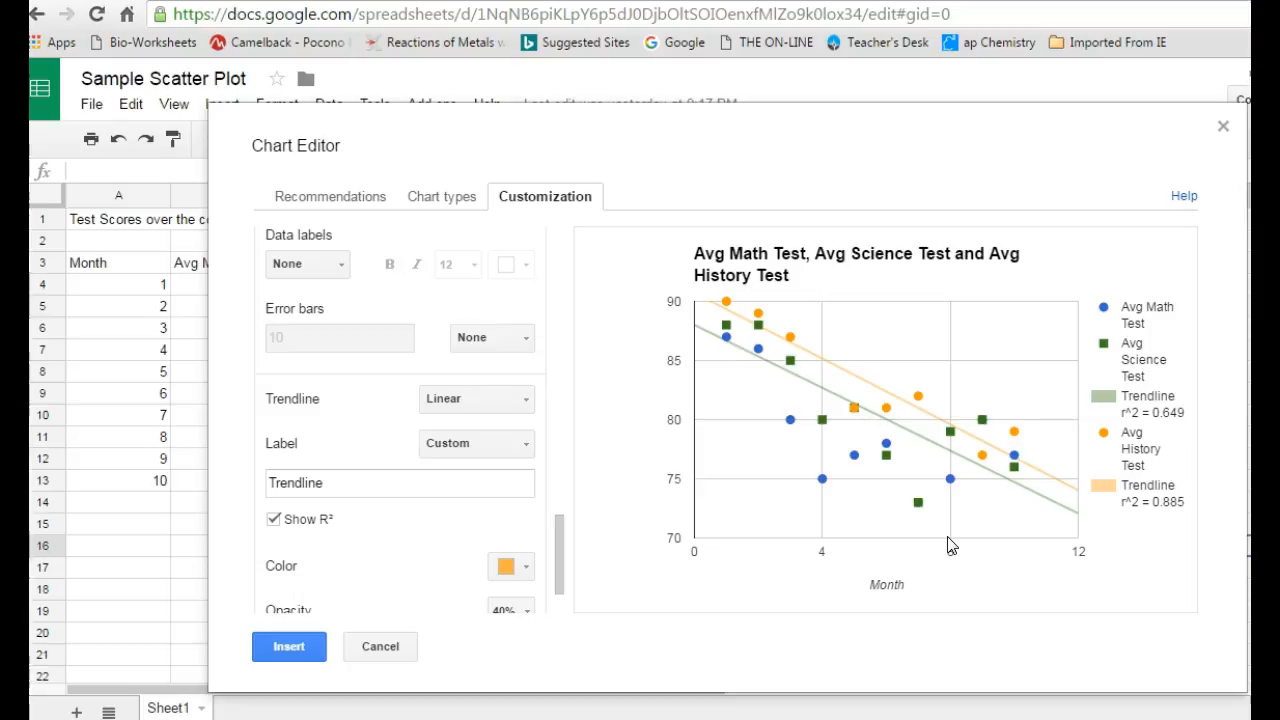
mouse_move(352, 630)
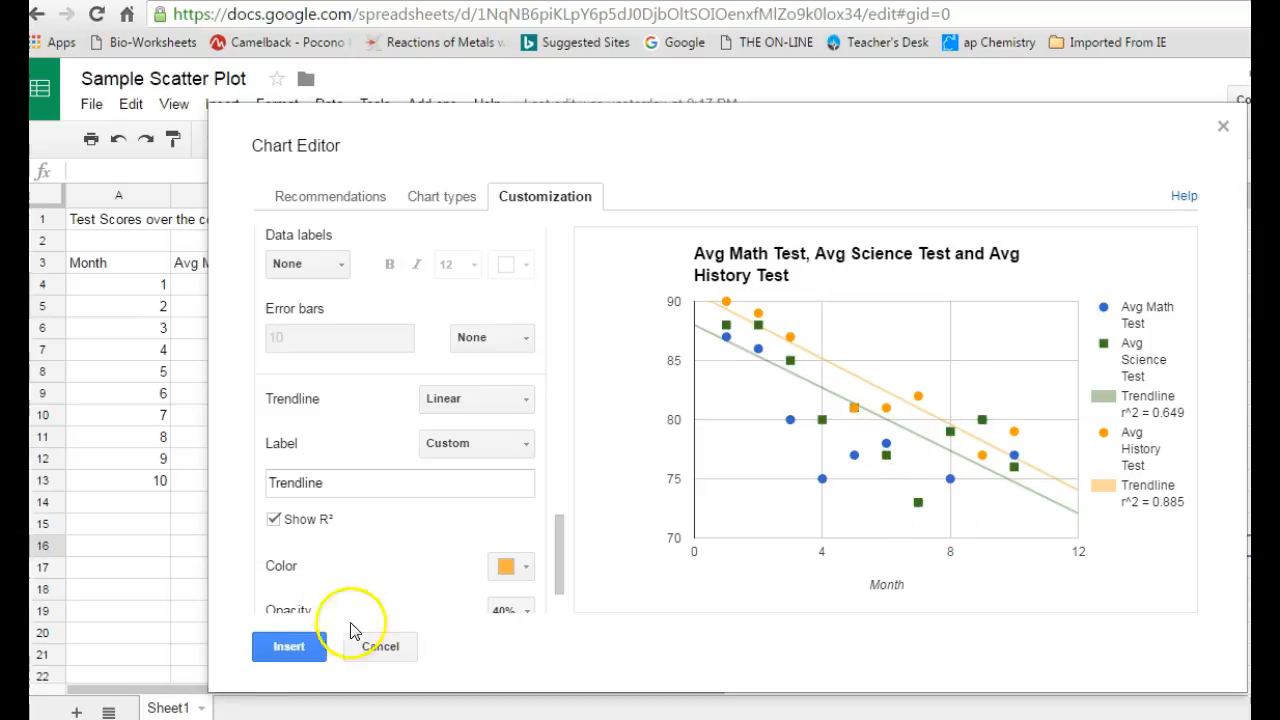
Step: Insert the finished scatter chart onto the sheet beside the score table
scroll(down, 3)
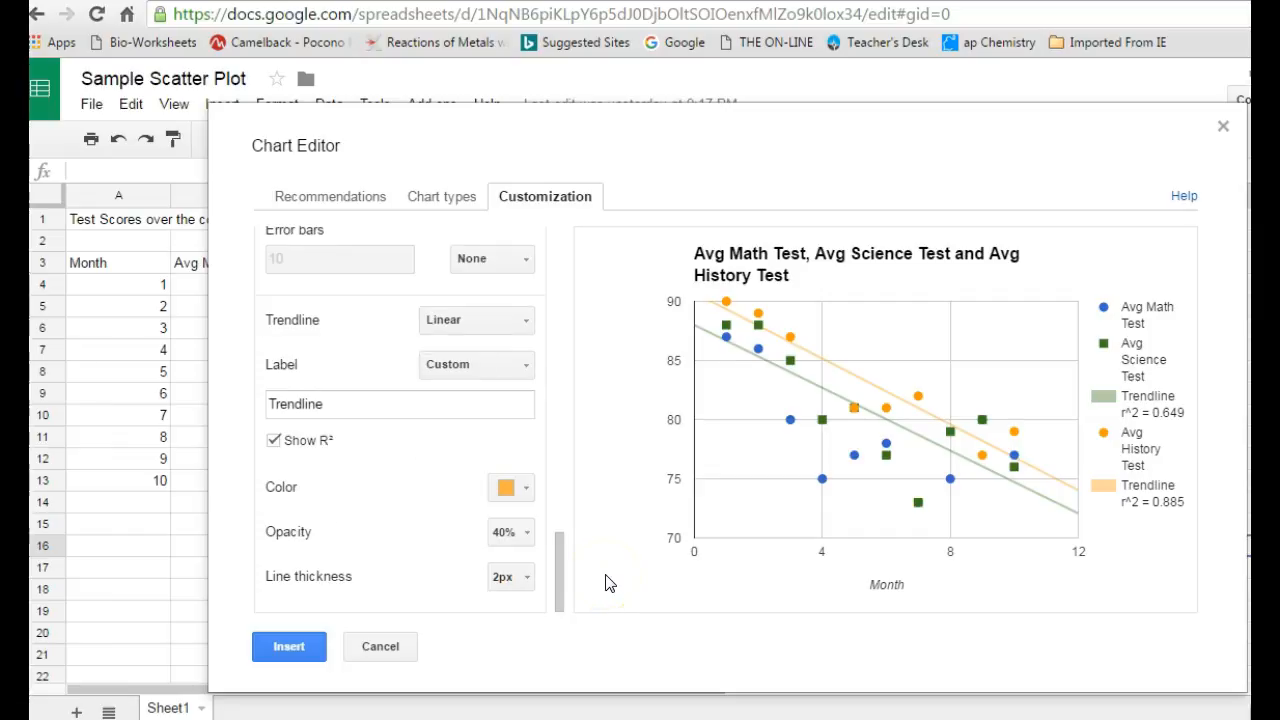
click(288, 646)
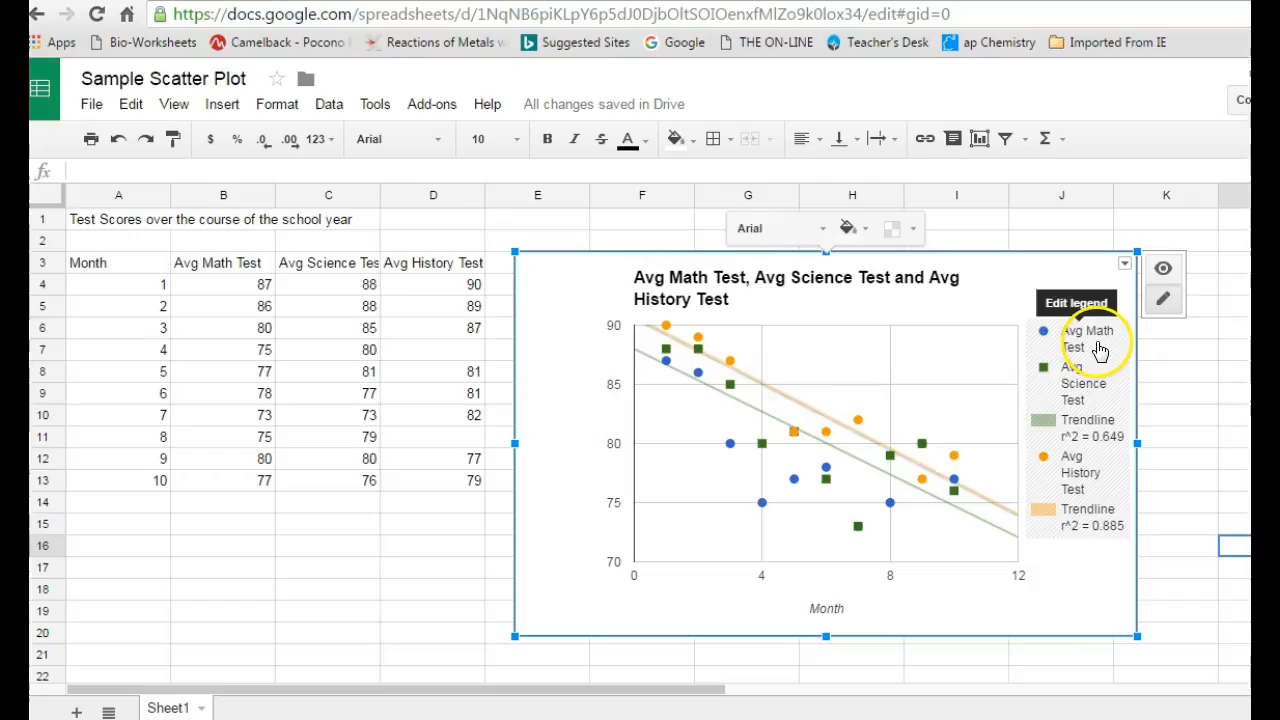
mouse_move(1128, 266)
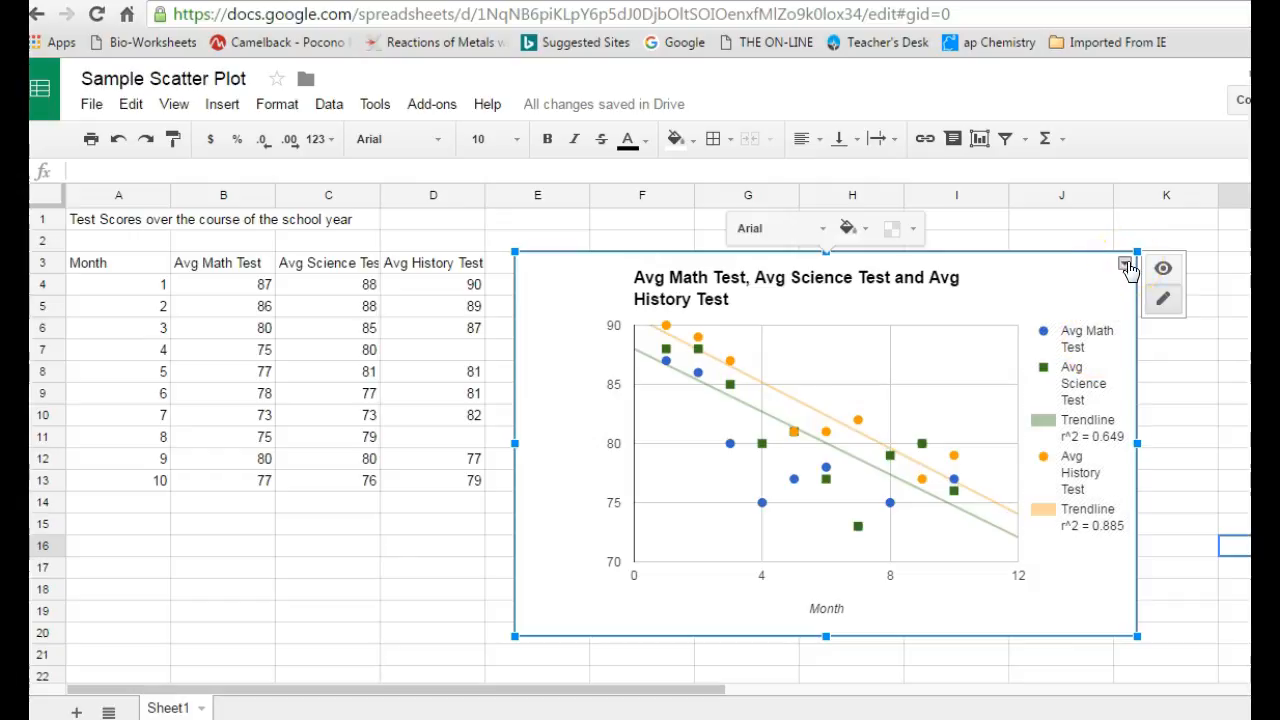
Step: Show the inserted chart's actions menu for saving, publishing or copying
click(1124, 264)
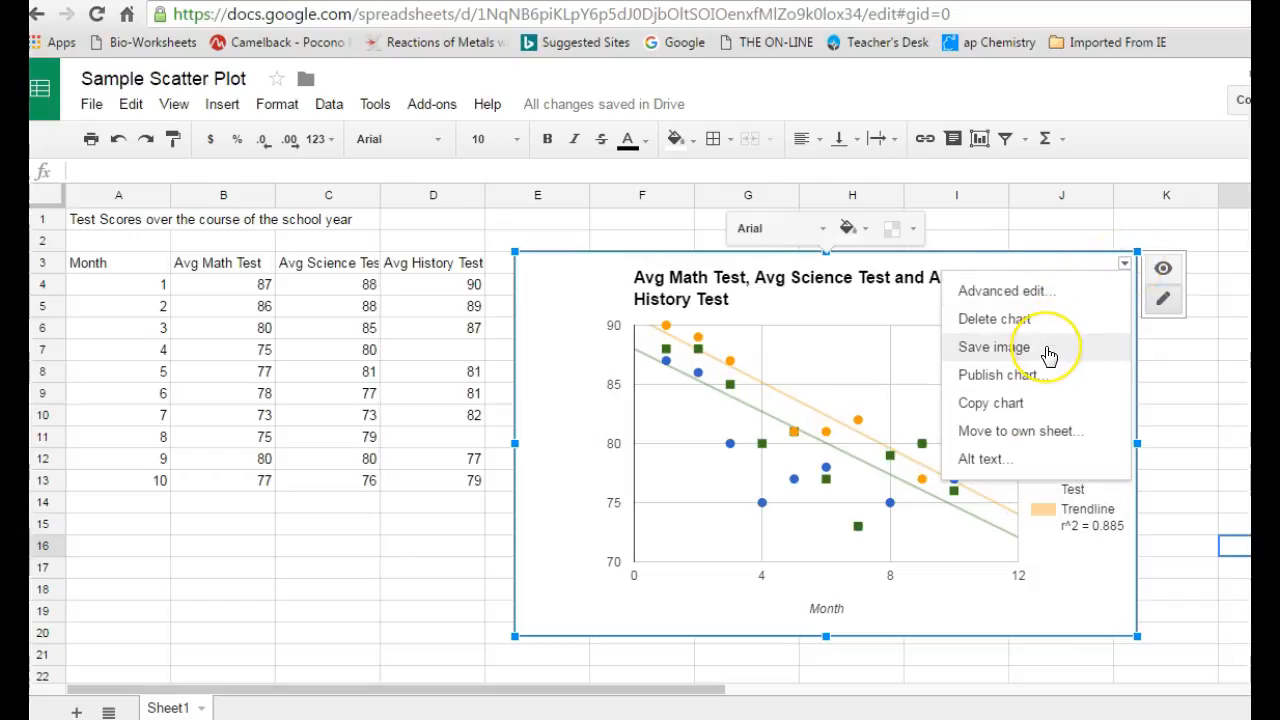
mouse_move(1000, 412)
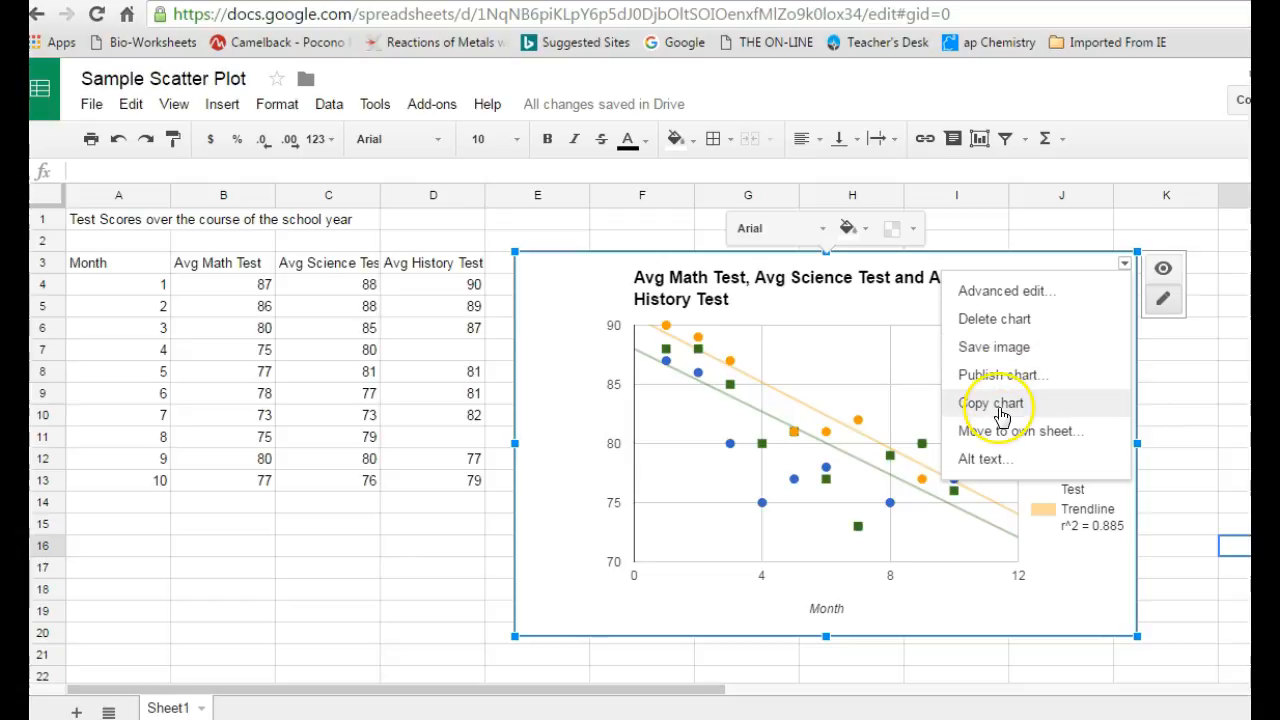